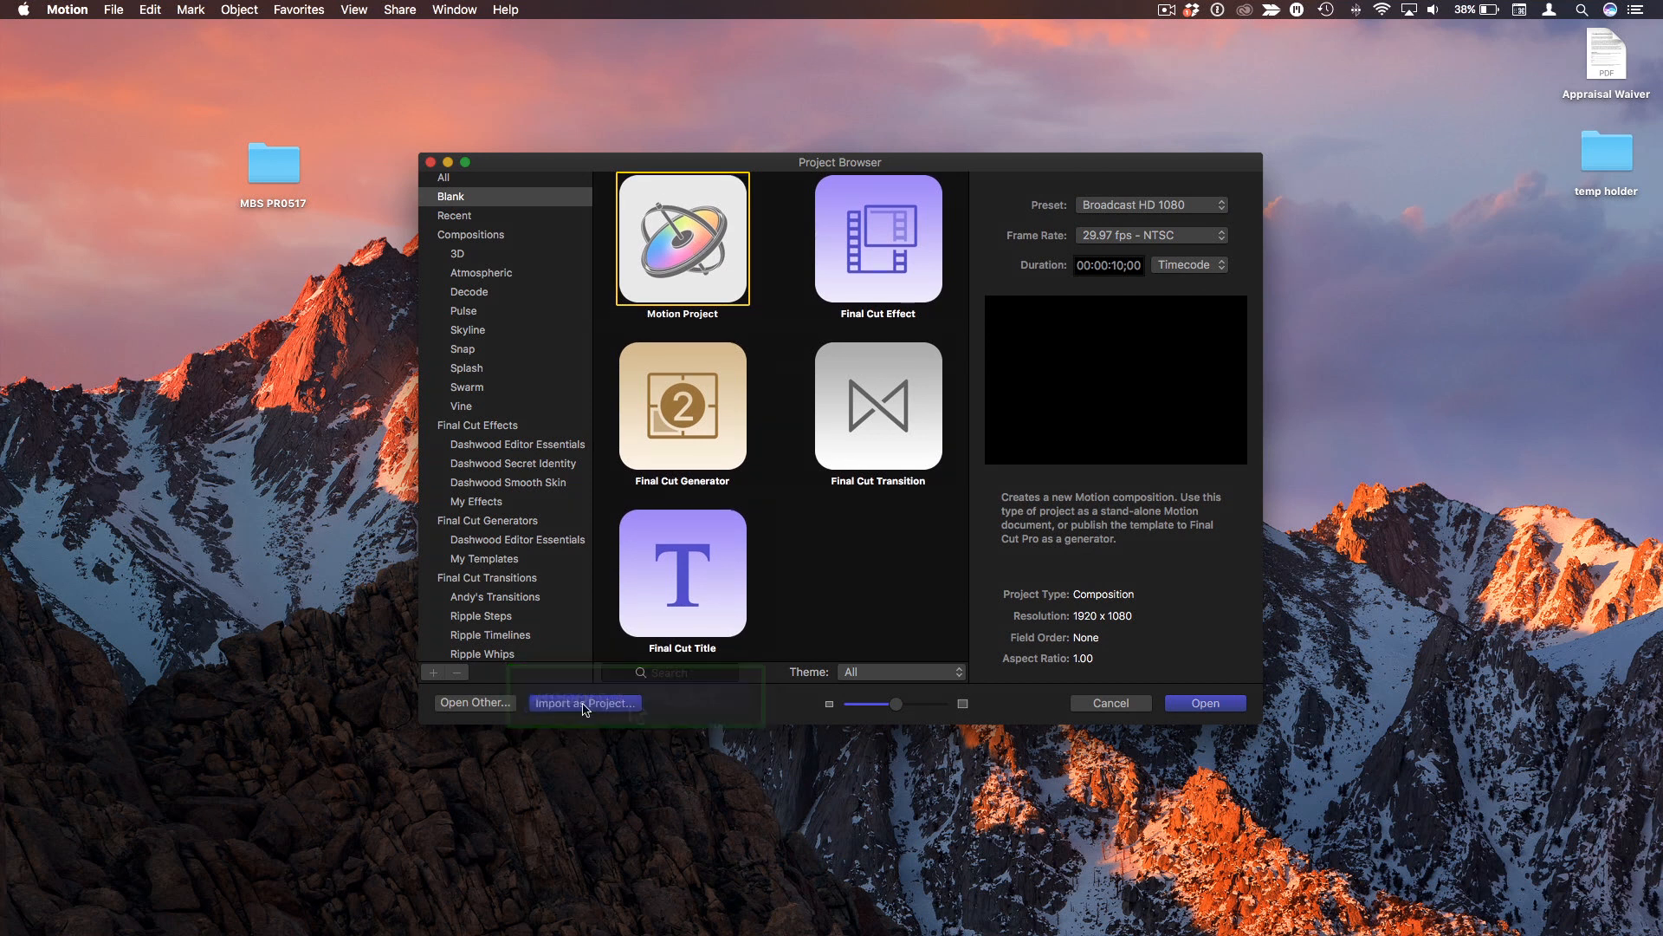
Create a new Motion project from the 'iPad shot for tracking.mov' clip via Import as Project
{"action": "left_click", "coordinate": [584, 702]}
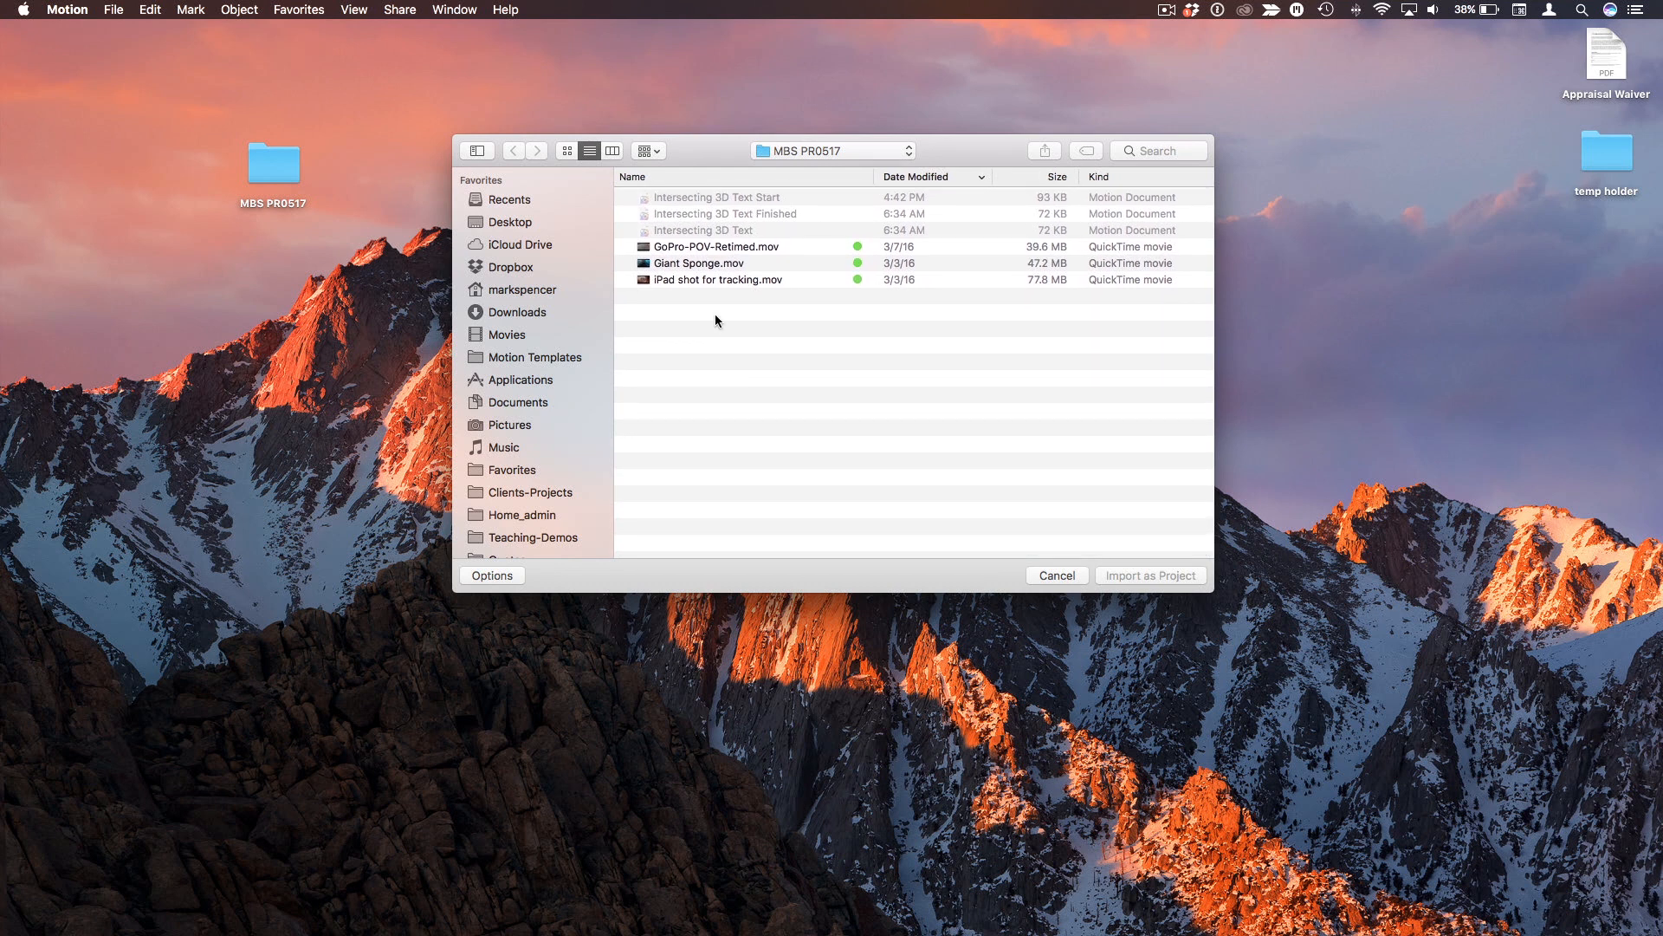
{"action": "left_click", "coordinate": [721, 279]}
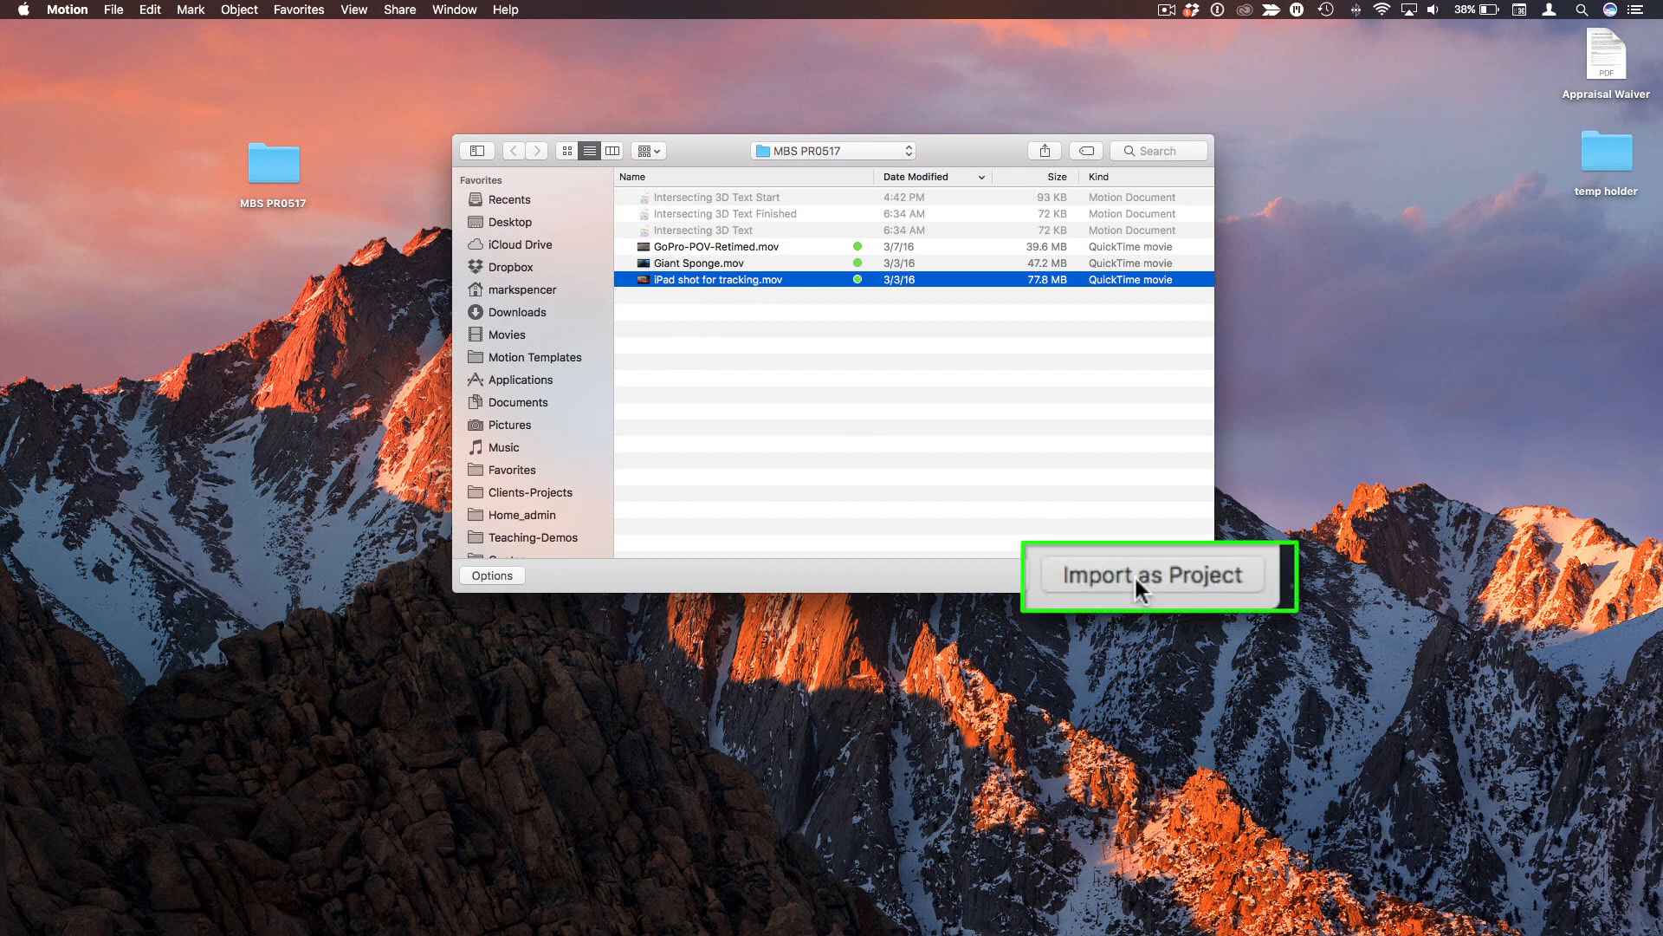
{"action": "left_click", "coordinate": [1154, 573]}
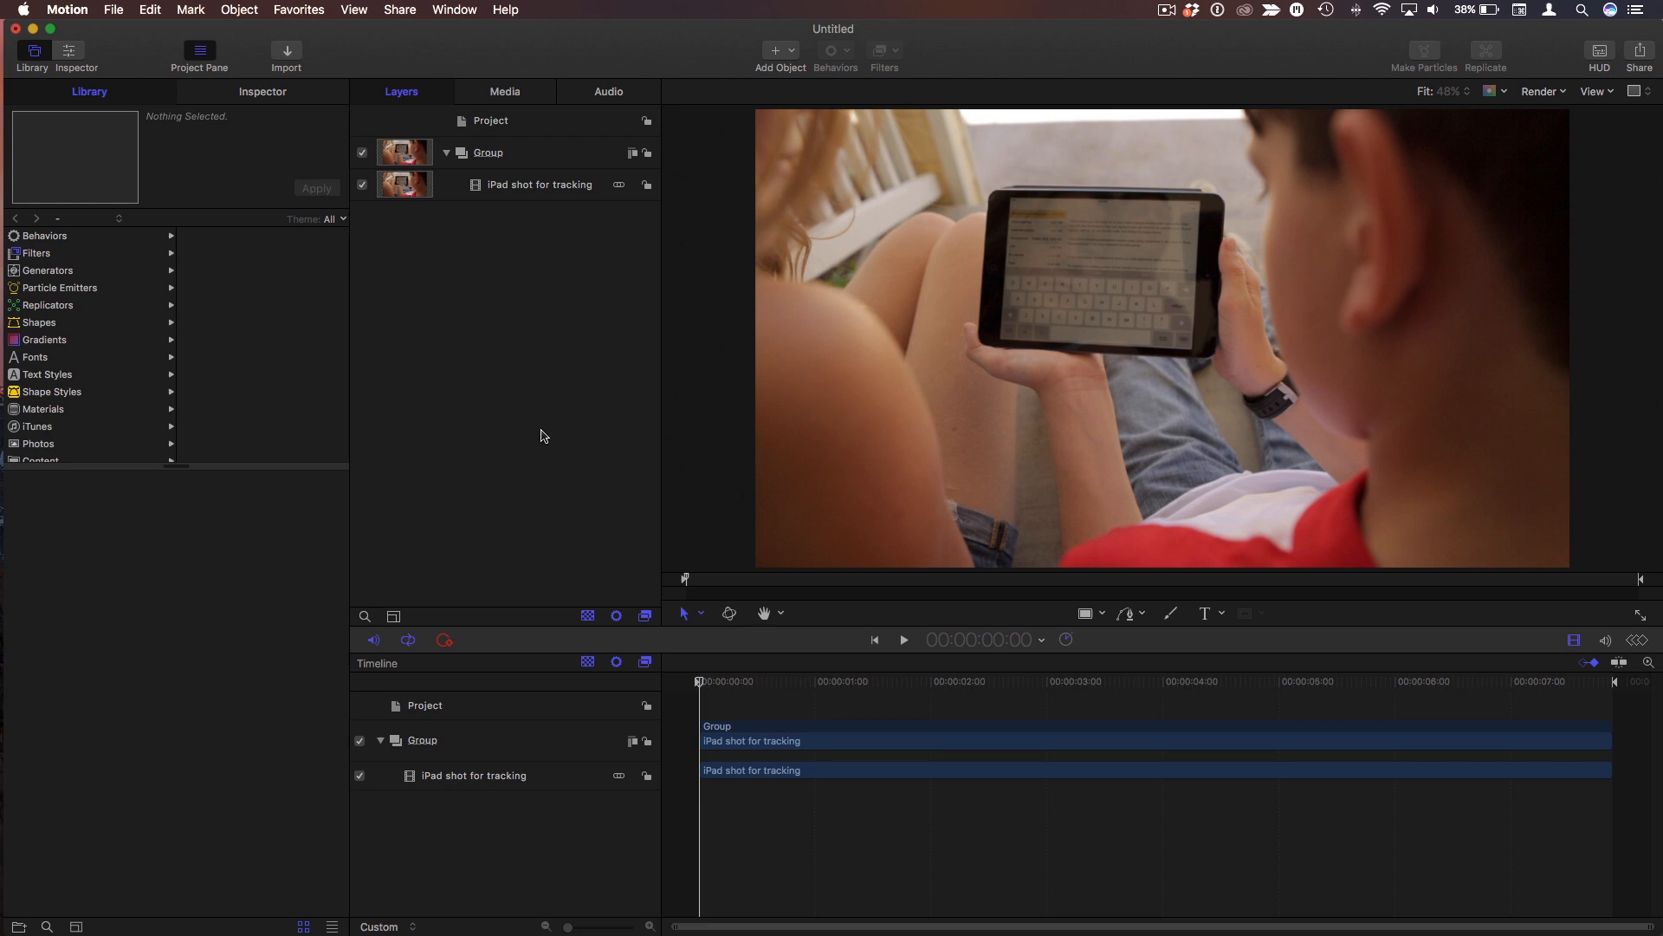
{"action": "mouse_move", "coordinate": [530, 374]}
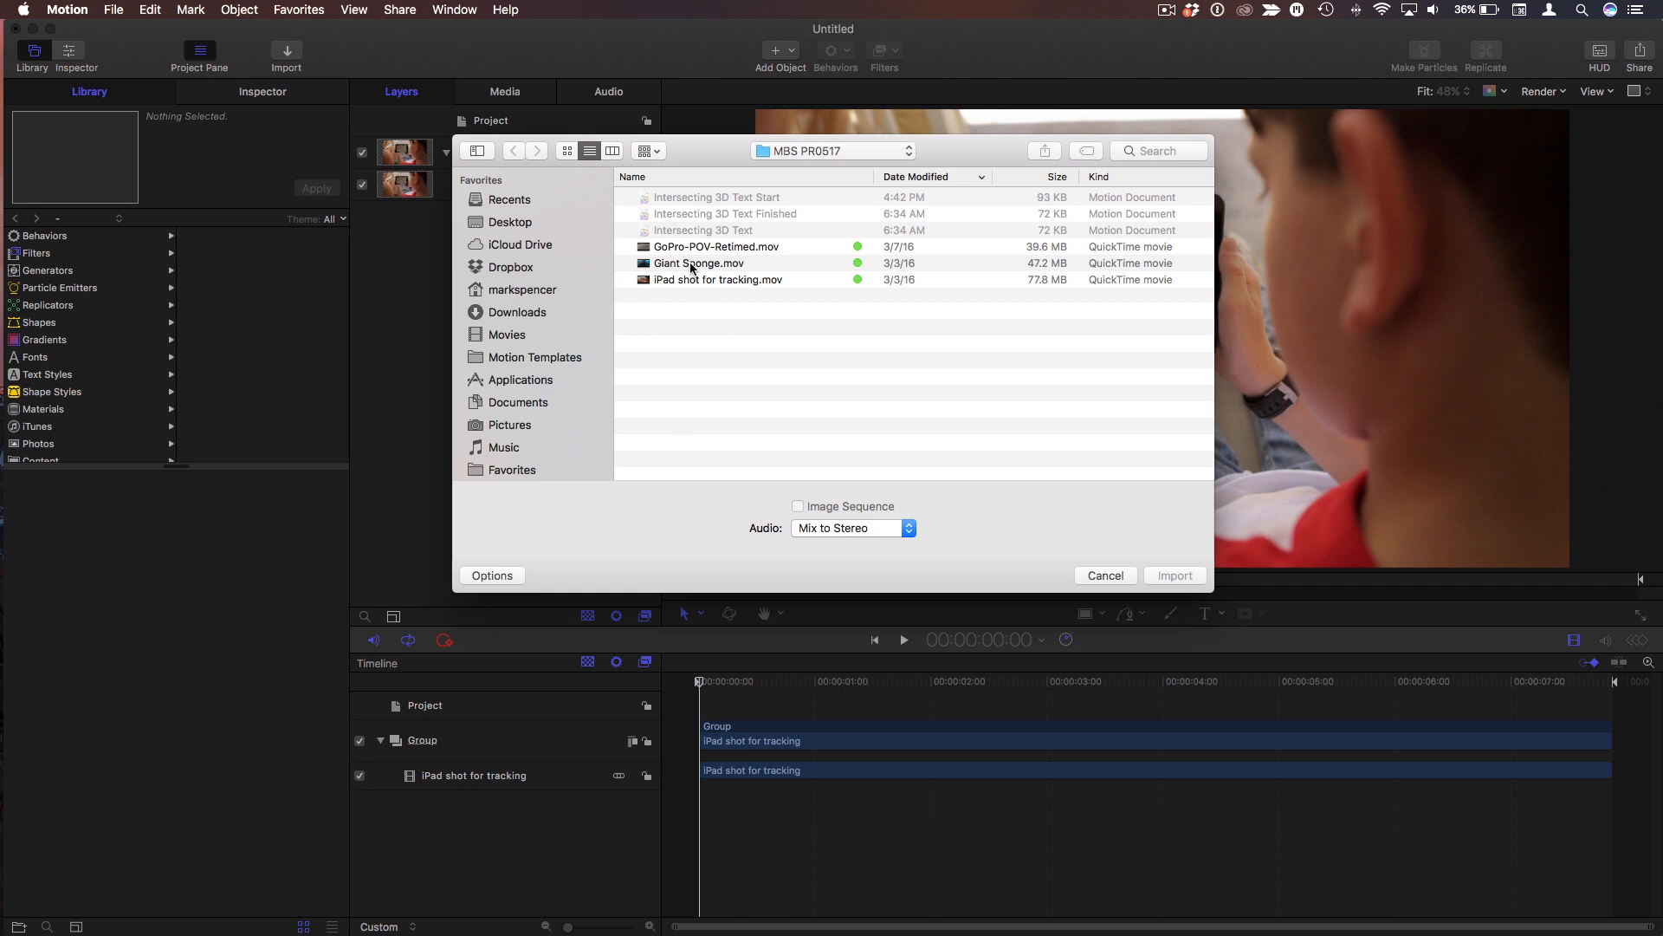
Import GoPro-POV-Retimed.mov and apply a Match Move behavior sourced from the iPad shot
{"action": "left_click", "coordinate": [715, 246]}
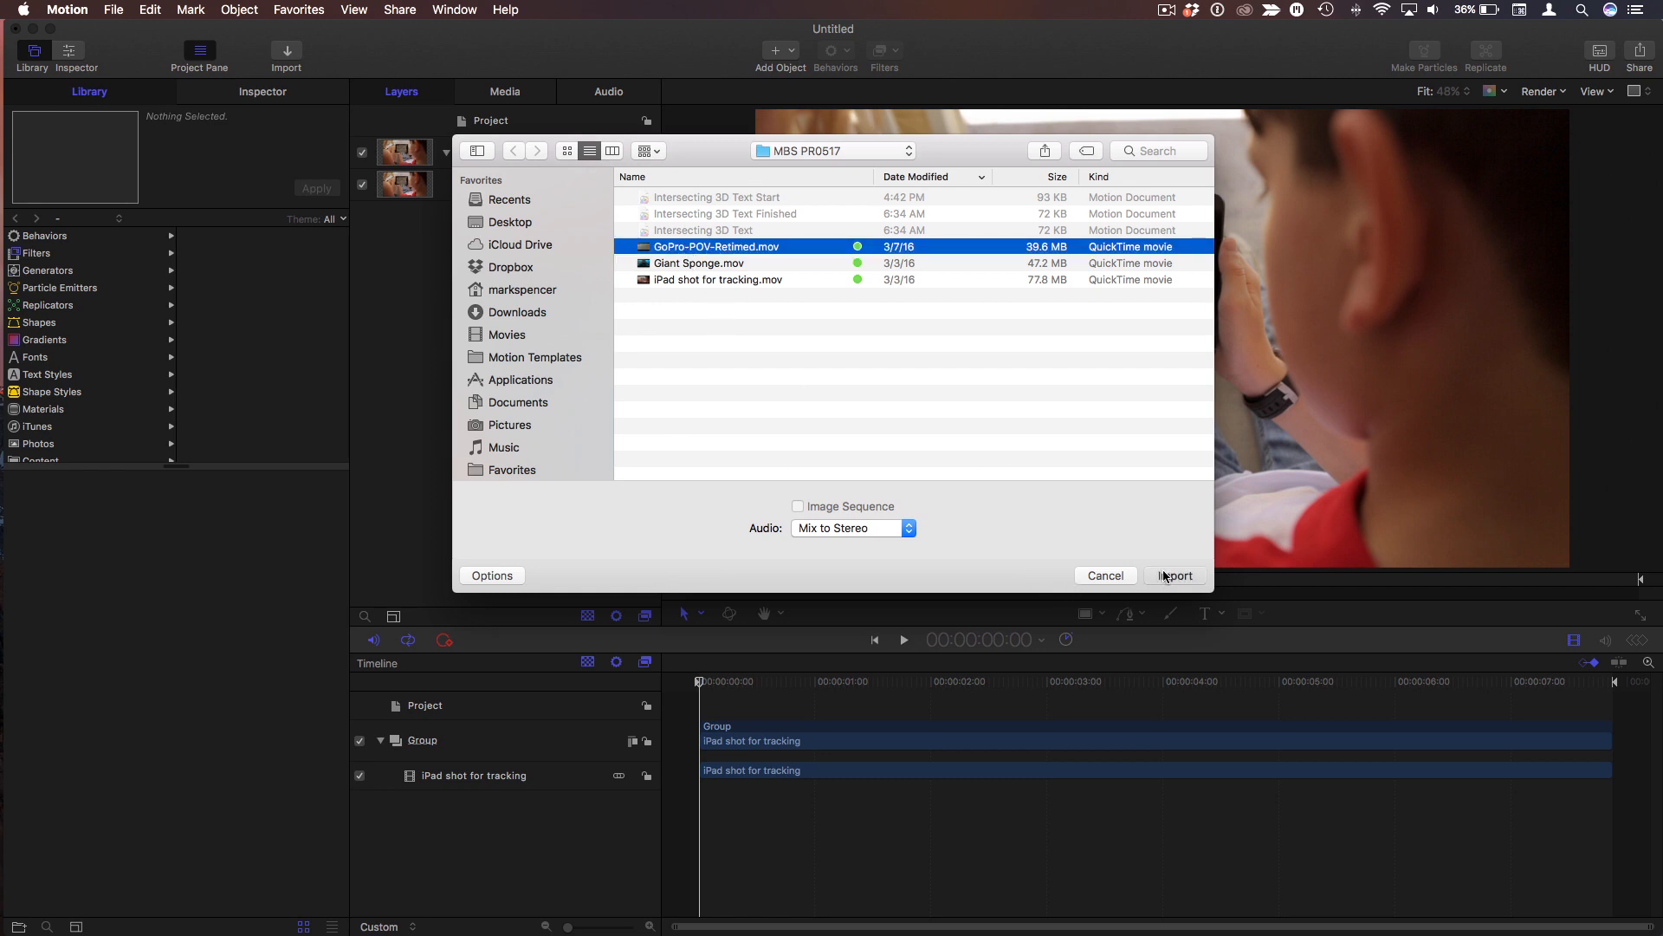
{"action": "left_click", "coordinate": [1173, 575]}
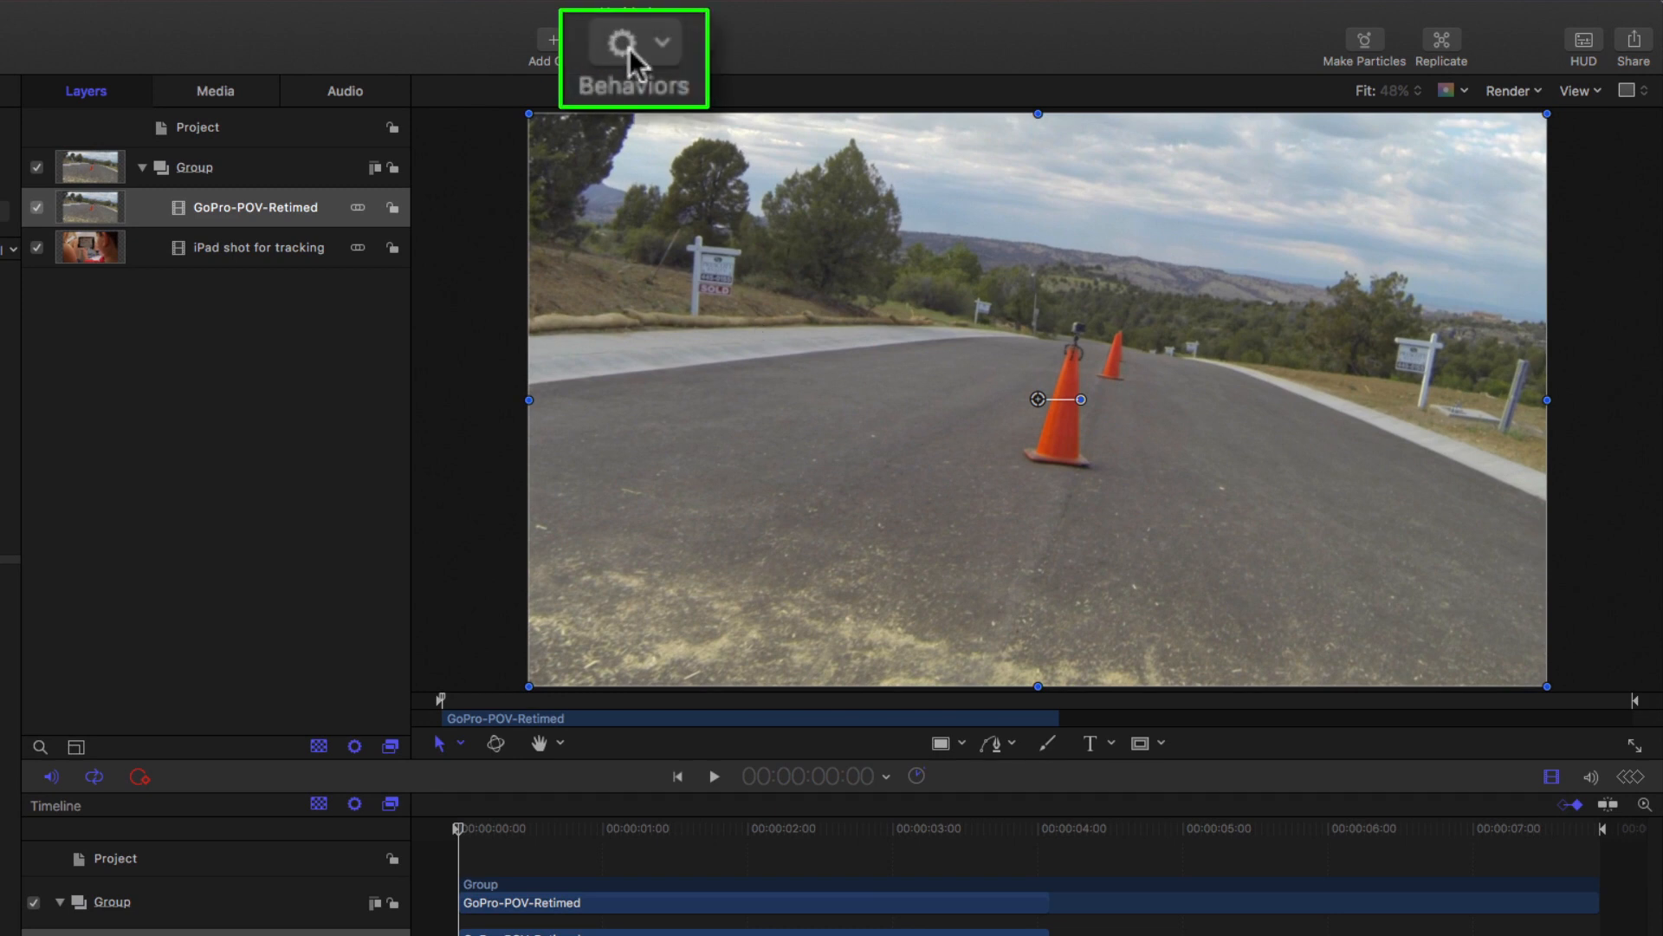
{"action": "left_click", "coordinate": [634, 42]}
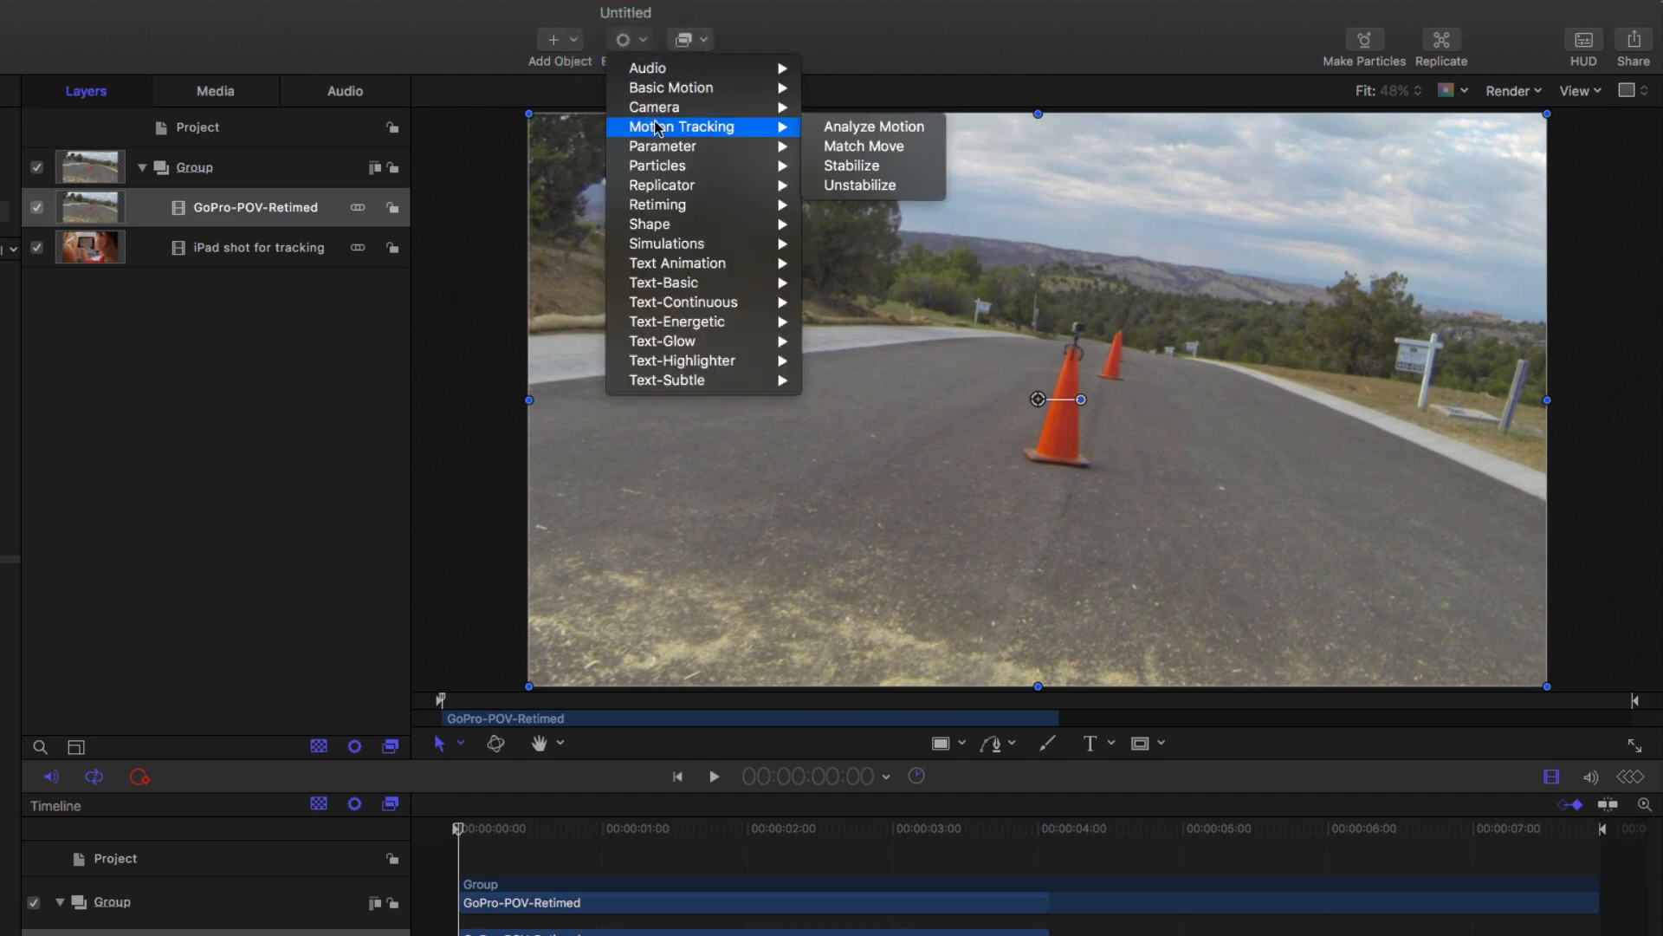
{"action": "left_click", "coordinate": [863, 145]}
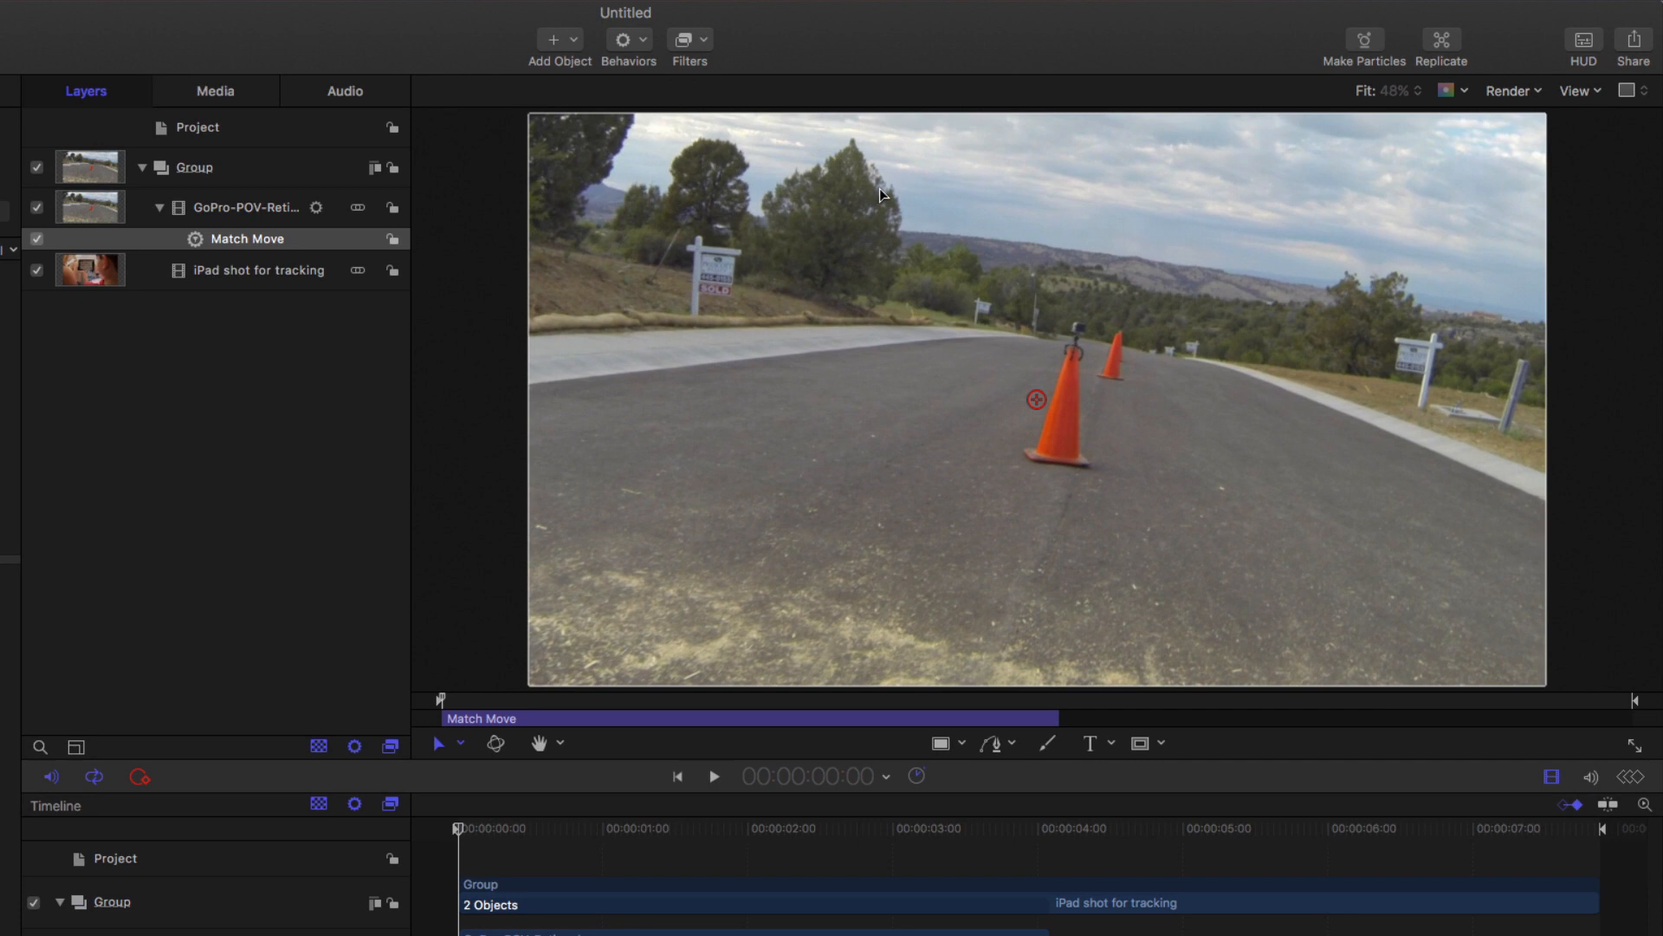
{"action": "mouse_move", "coordinate": [597, 314]}
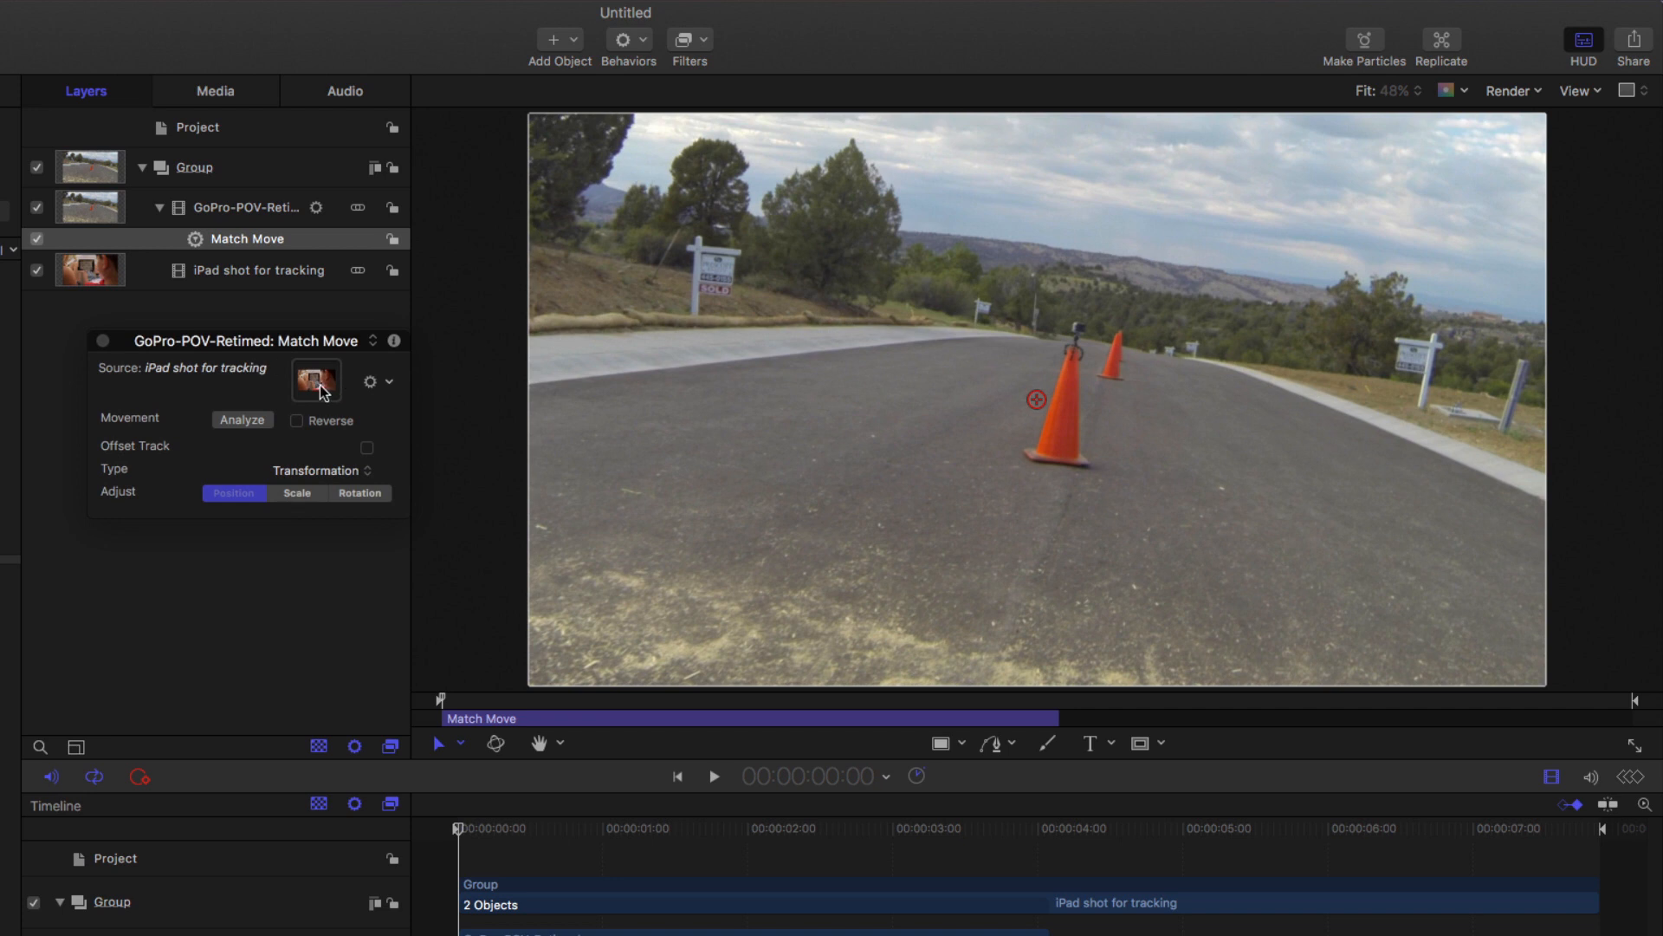
{"action": "mouse_move", "coordinate": [320, 393]}
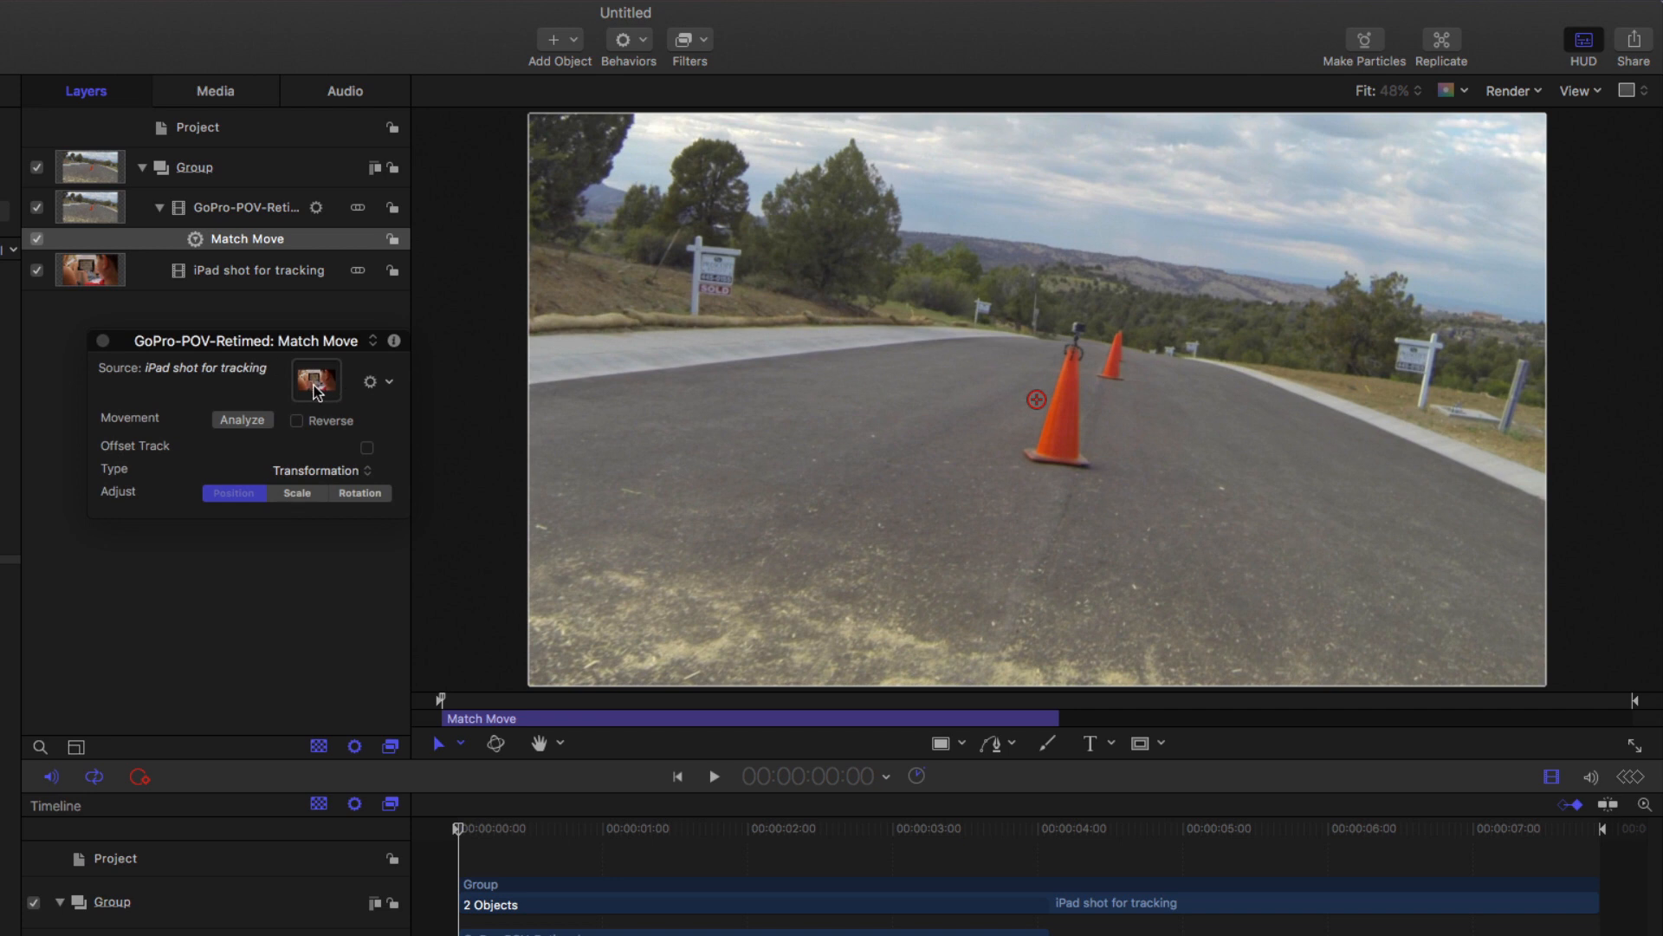
{"action": "mouse_move", "coordinate": [354, 475]}
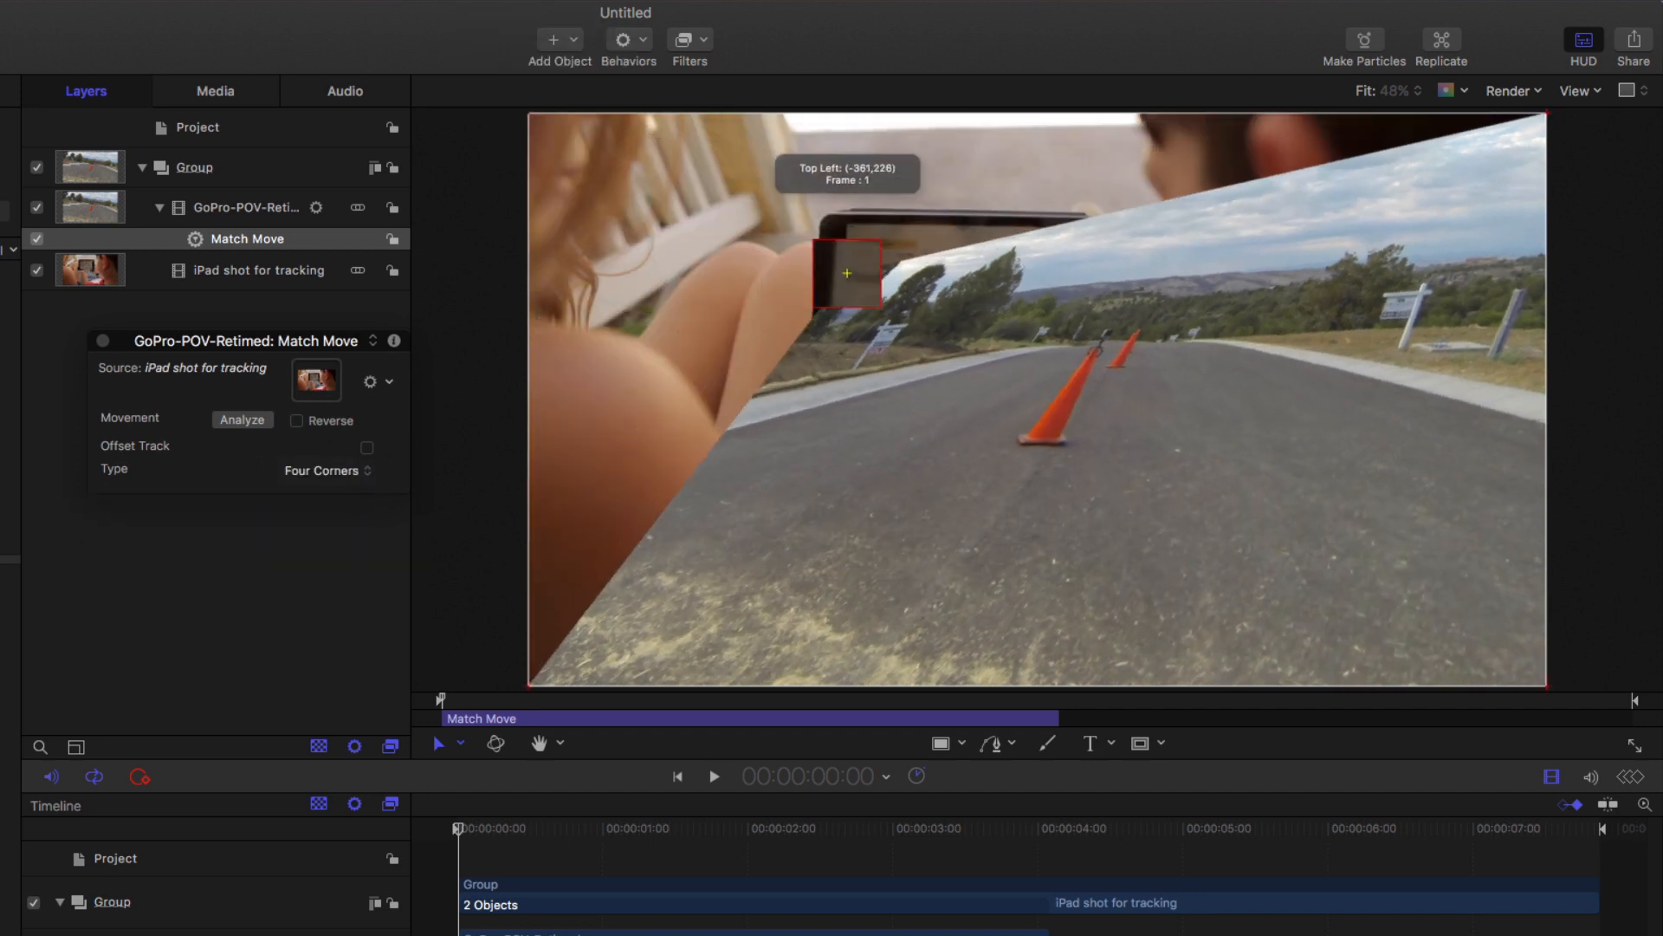
With Match Move in Four Corners mode, drag the GoPro clip's corners onto the iPad screen corners
{"action": "left_click_drag", "start_coordinate": [847, 272], "coordinate": [842, 224]}
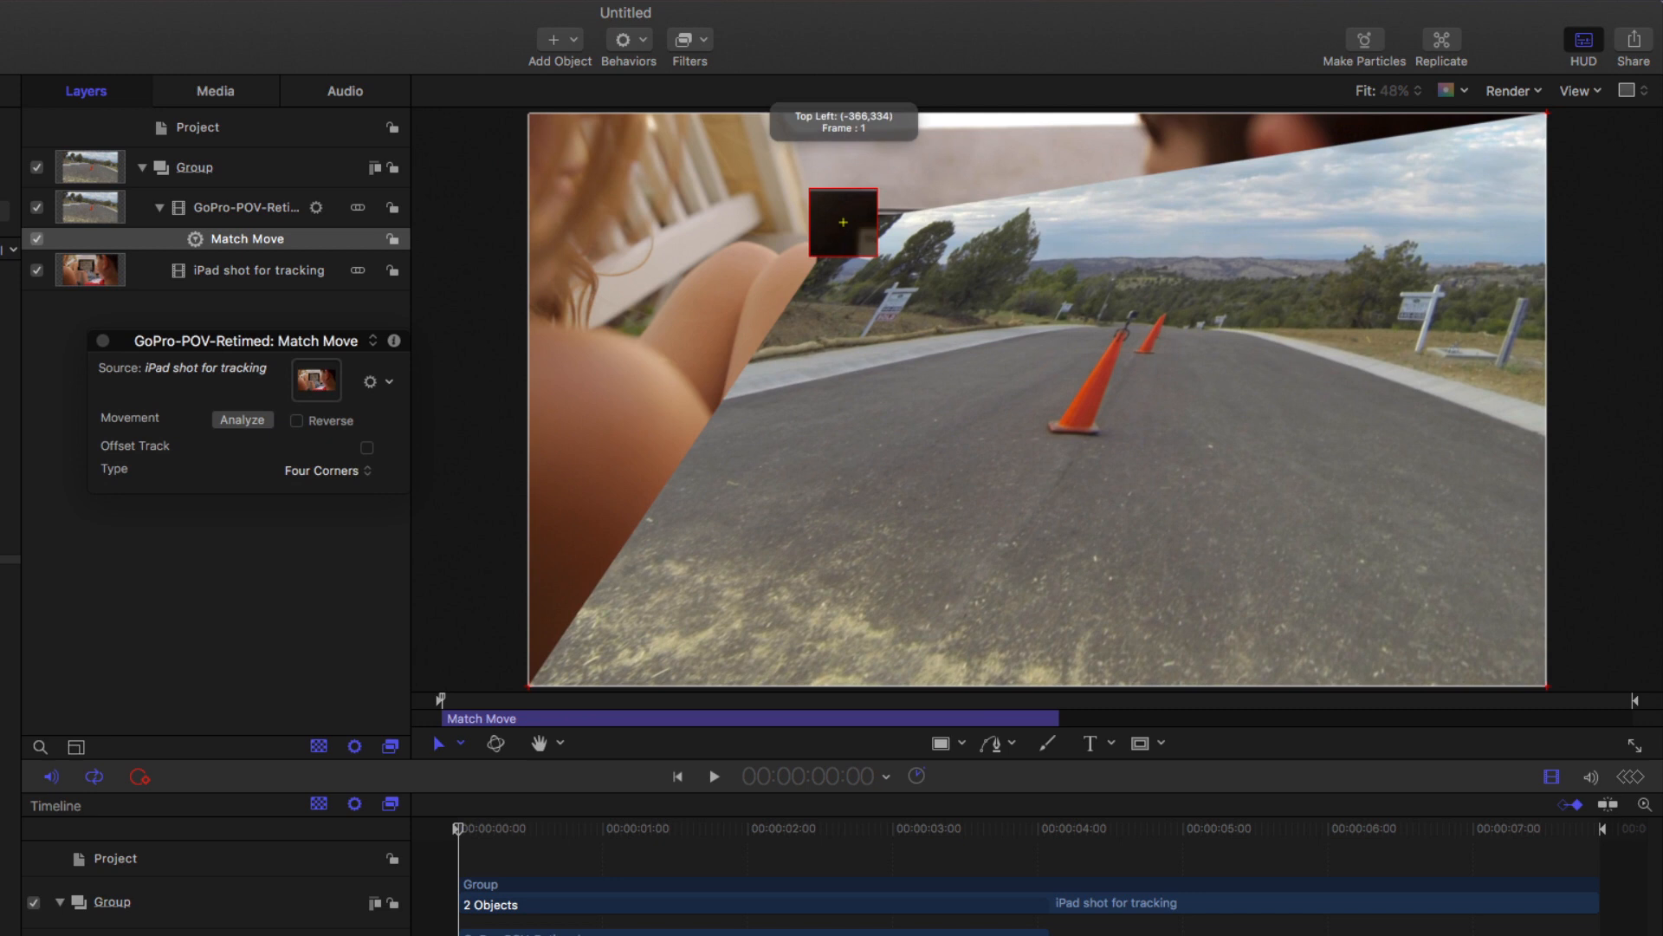
{"action": "left_click_drag", "start_coordinate": [844, 223], "coordinate": [1093, 236]}
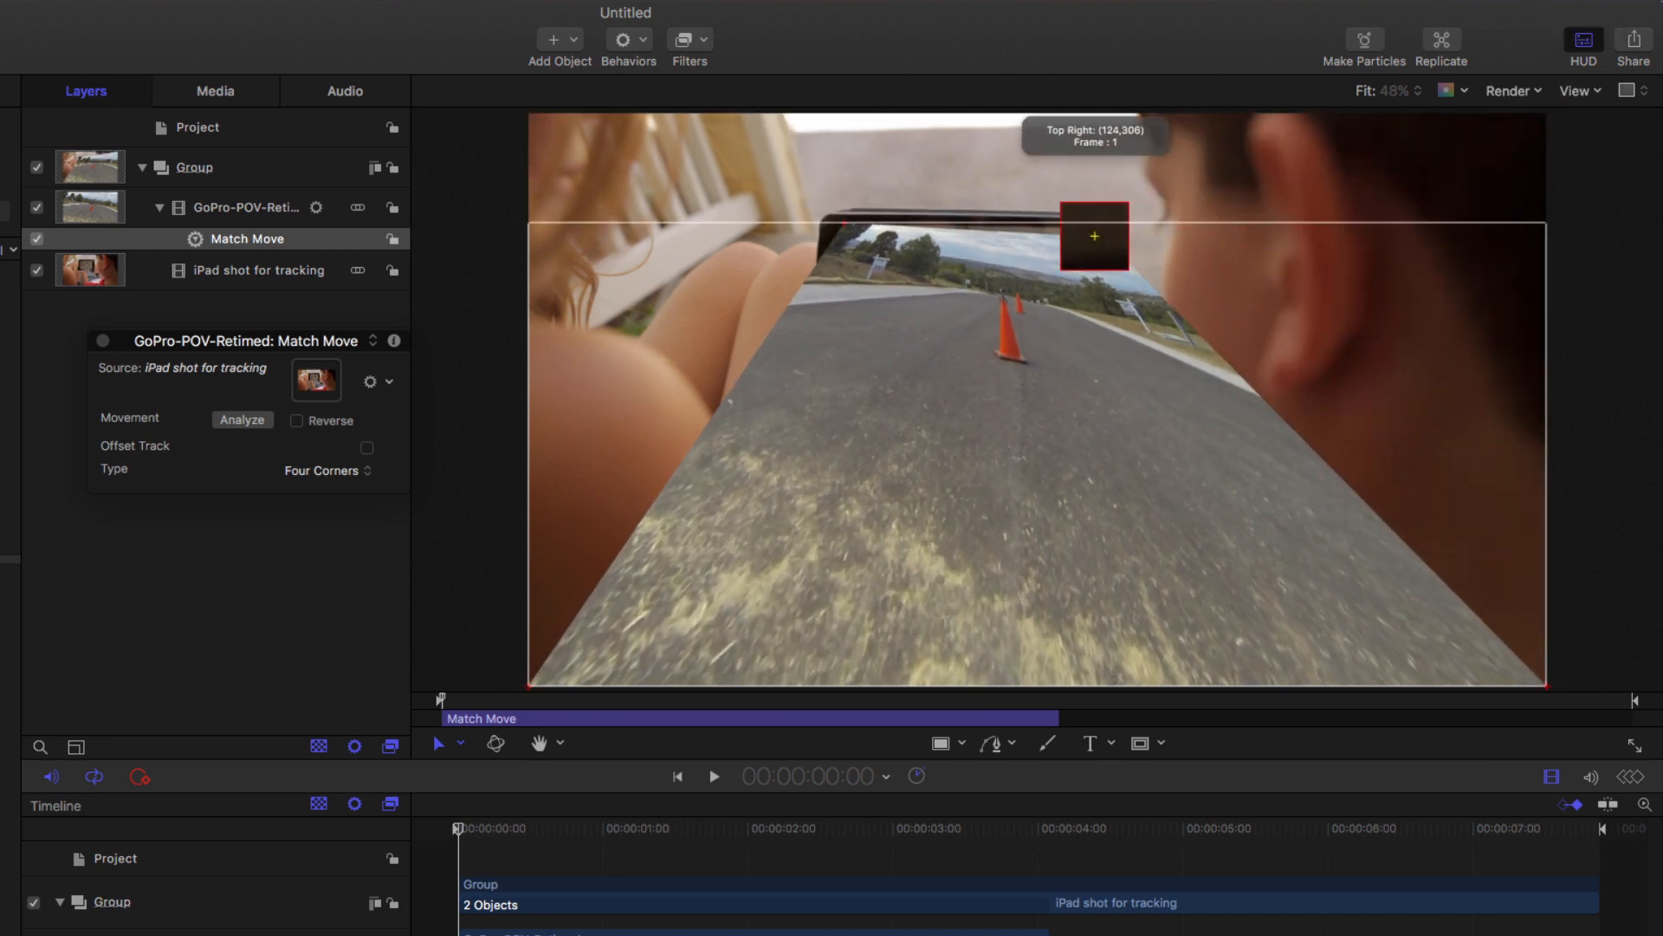
{"action": "left_click_drag", "start_coordinate": [1094, 236], "coordinate": [1073, 428]}
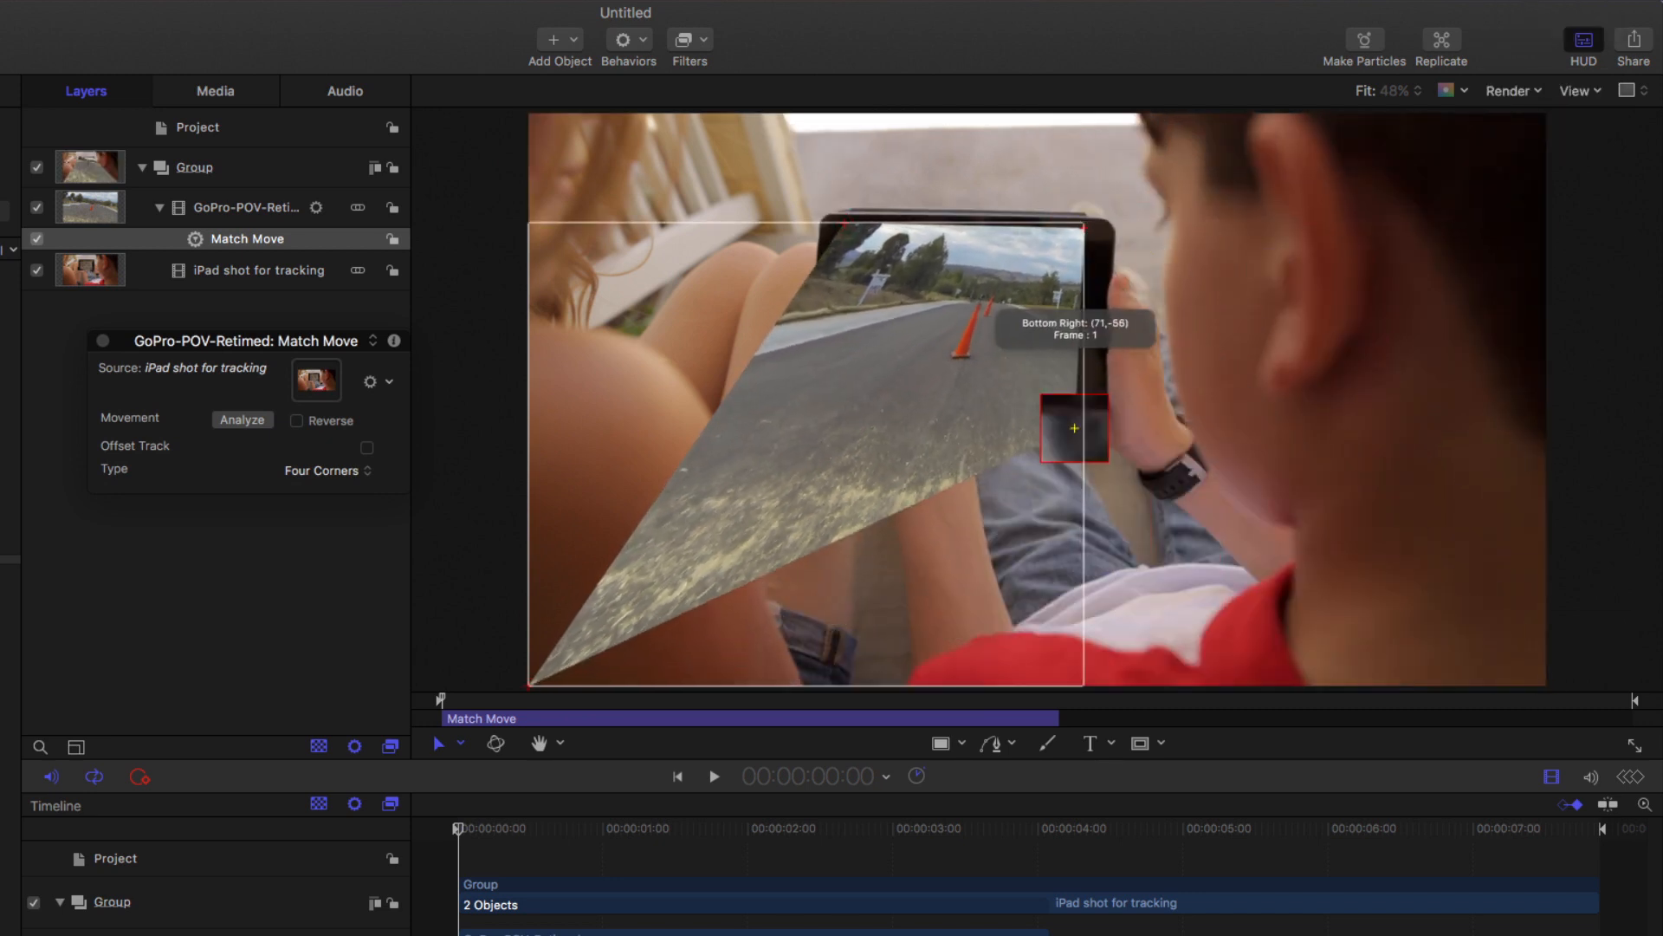
{"action": "left_click_drag", "start_coordinate": [1075, 428], "coordinate": [842, 400]}
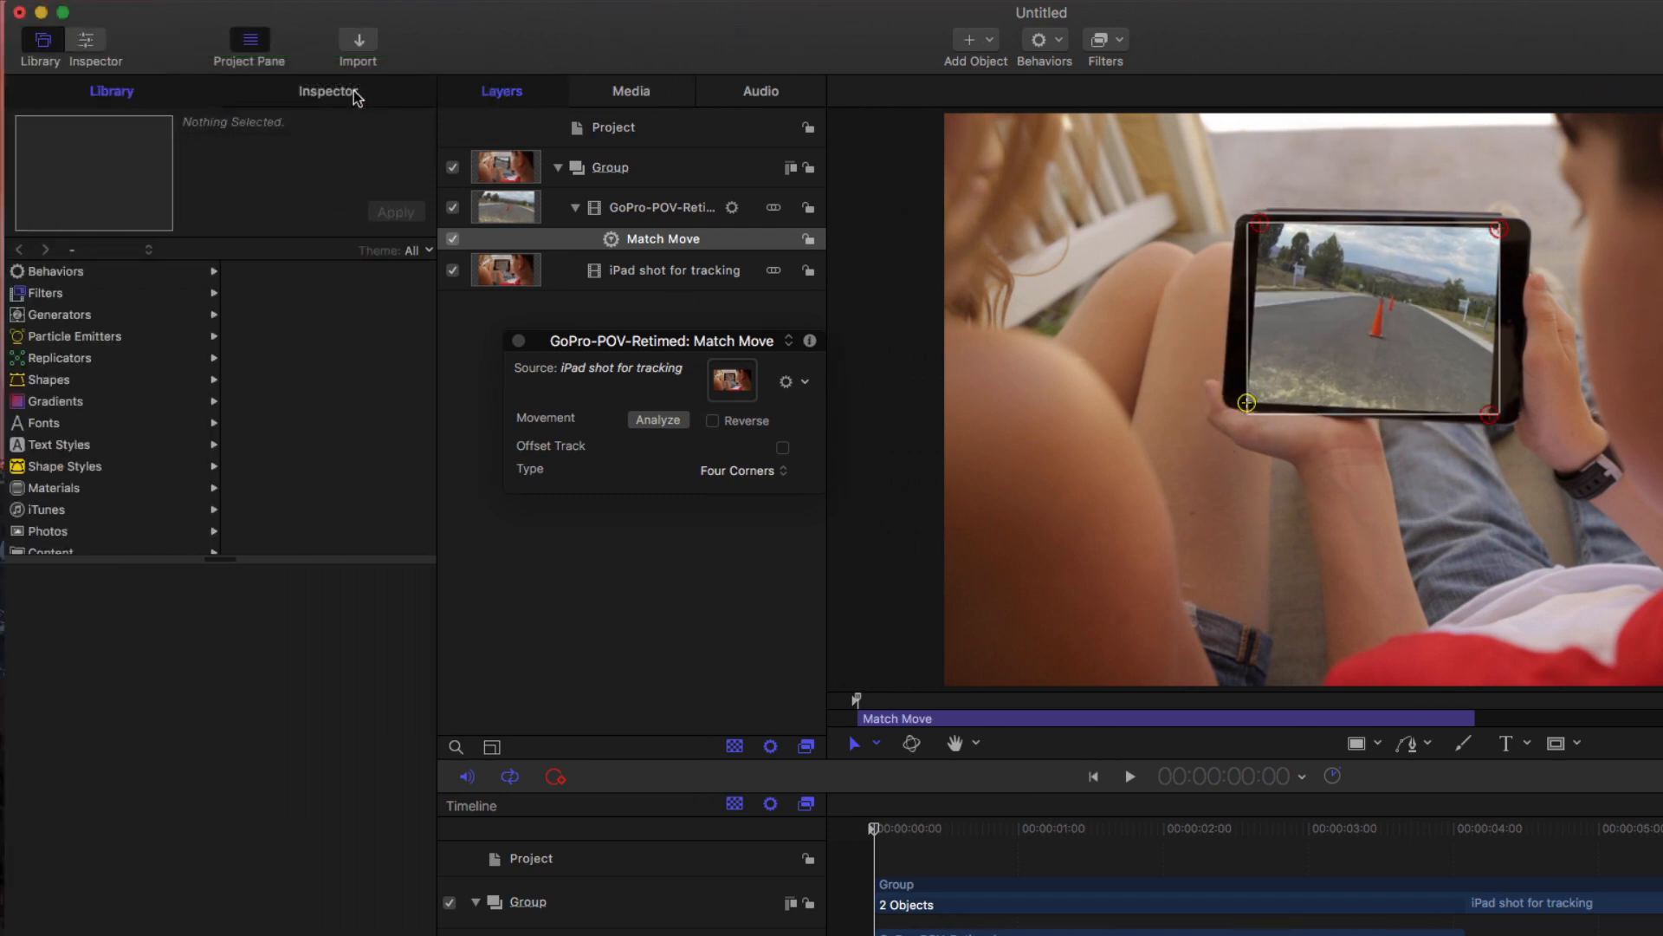
Show Match Move's Behaviors inspector and nudge the Bottom Right tracker onto the screen corner
{"action": "left_click", "coordinate": [327, 90]}
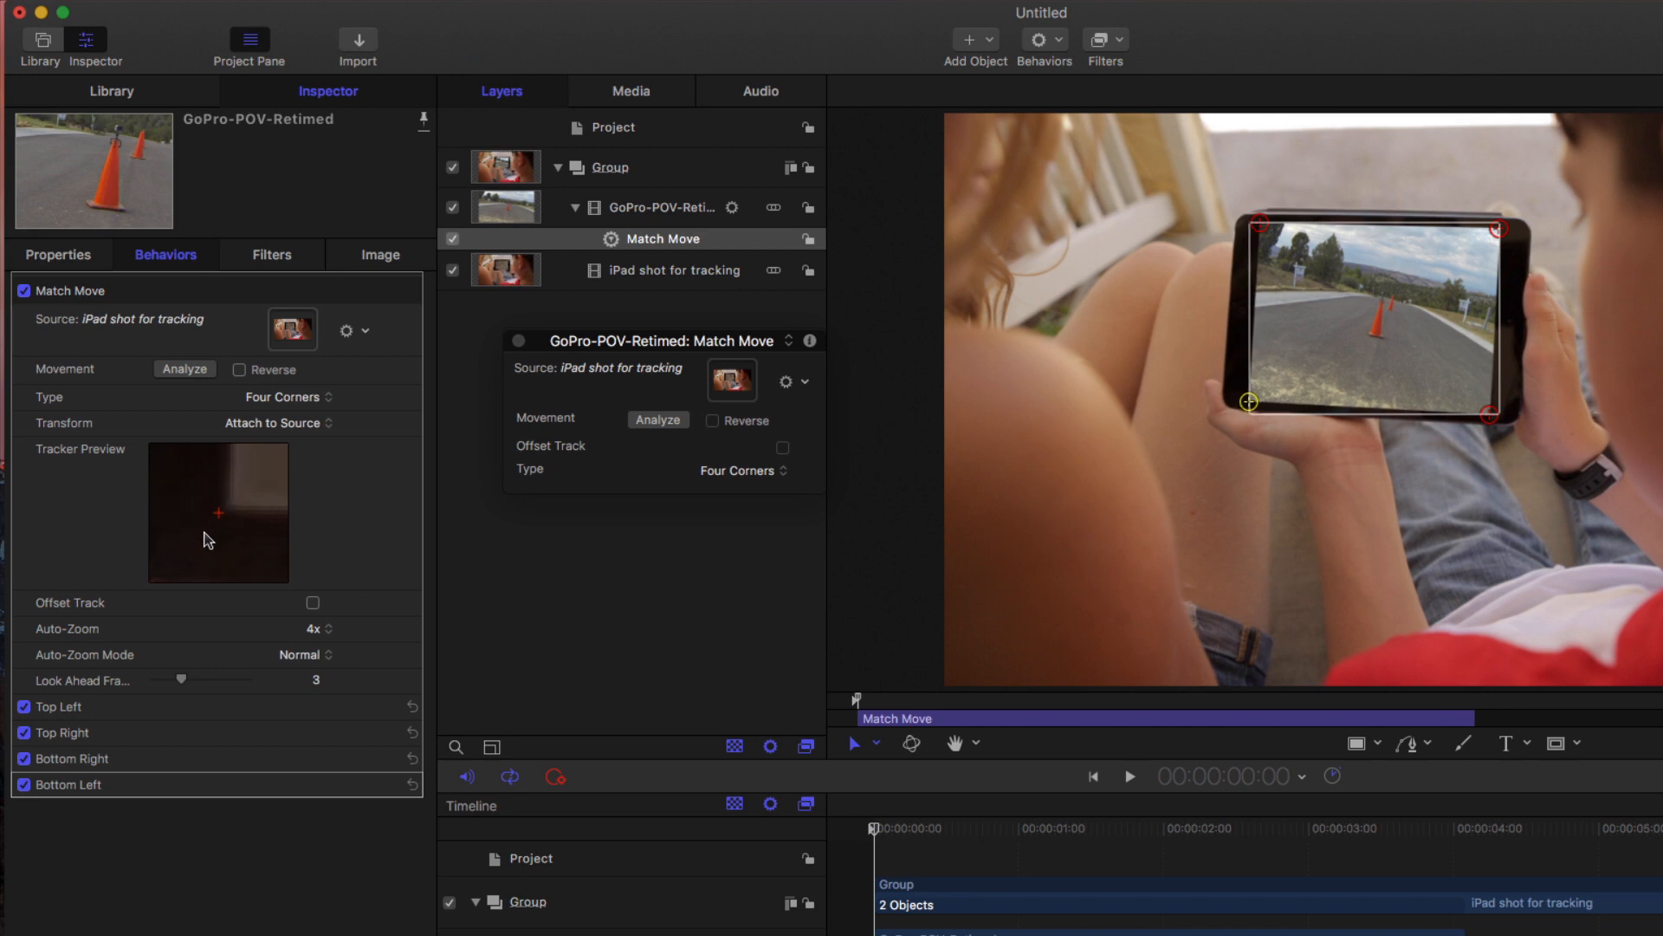
{"action": "mouse_move", "coordinate": [1259, 236]}
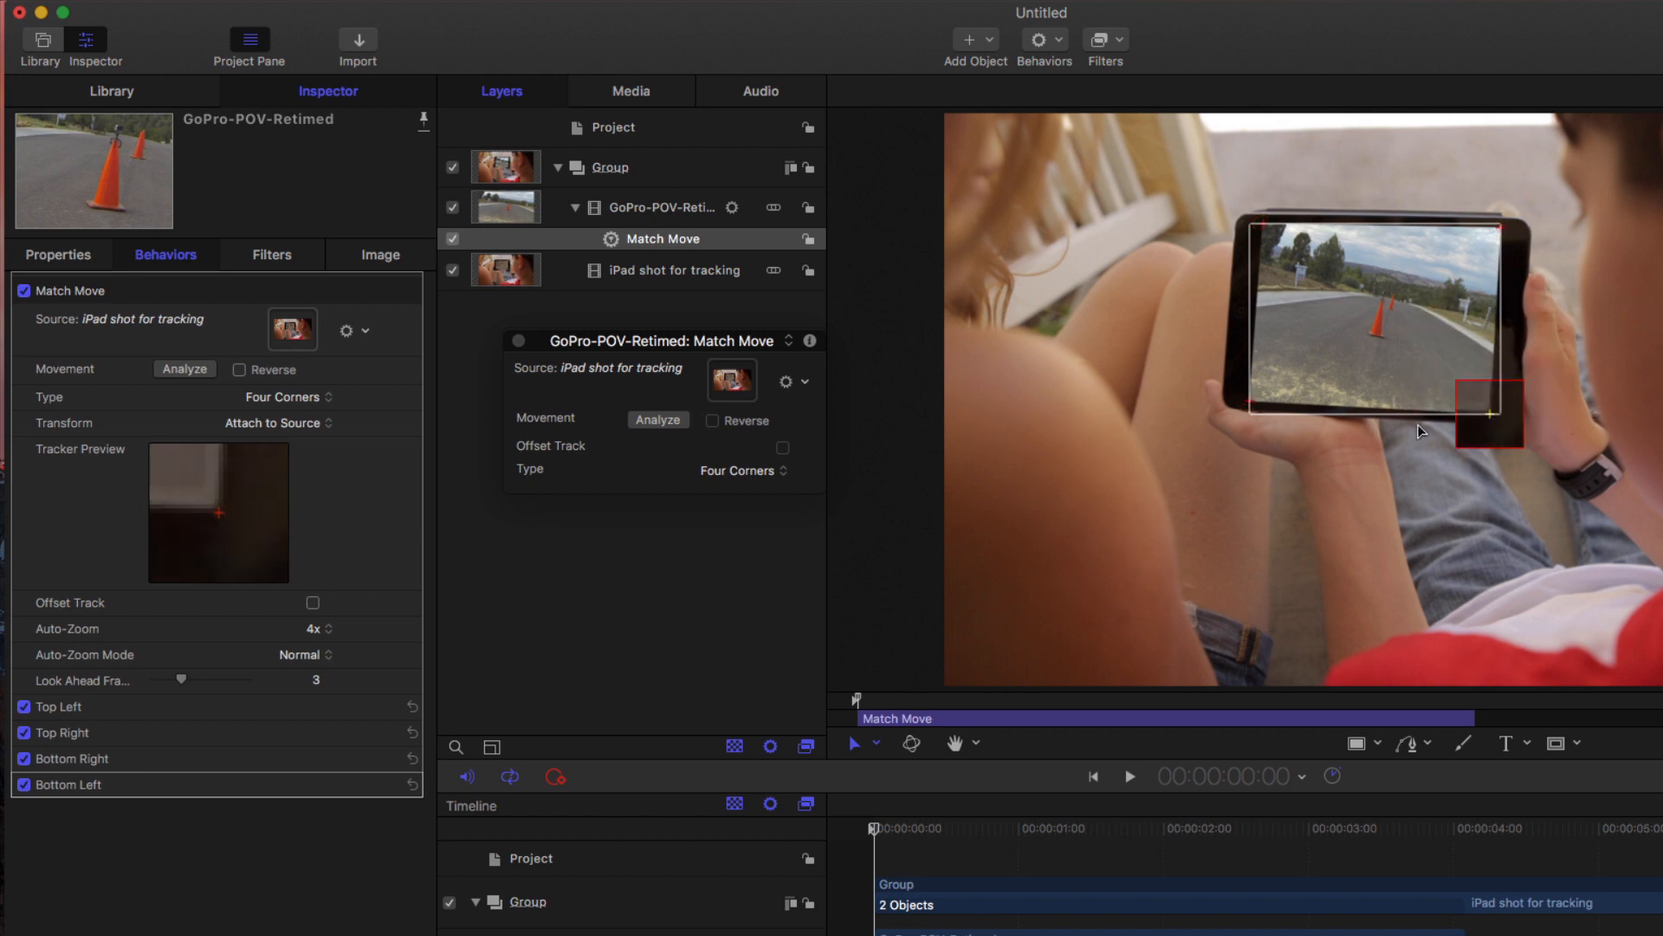
{"action": "left_click_drag", "start_coordinate": [1490, 414], "coordinate": [1490, 414]}
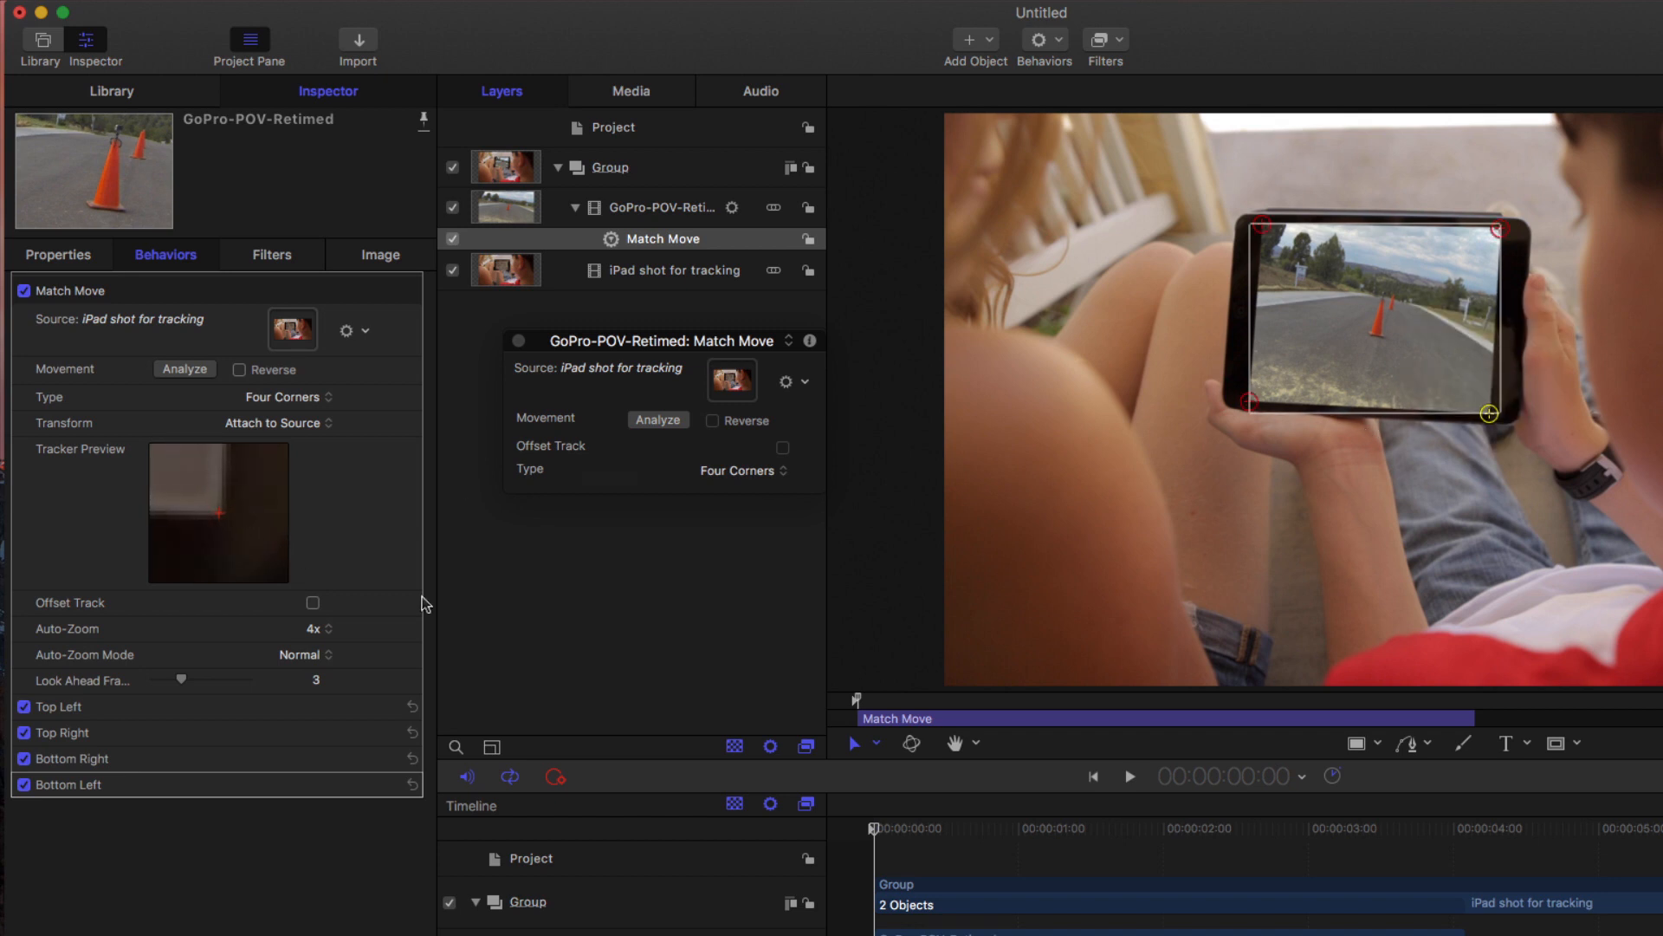
Run Analyze so the four-corner tracking follows the iPad screen through the shot
{"action": "left_click", "coordinate": [658, 420]}
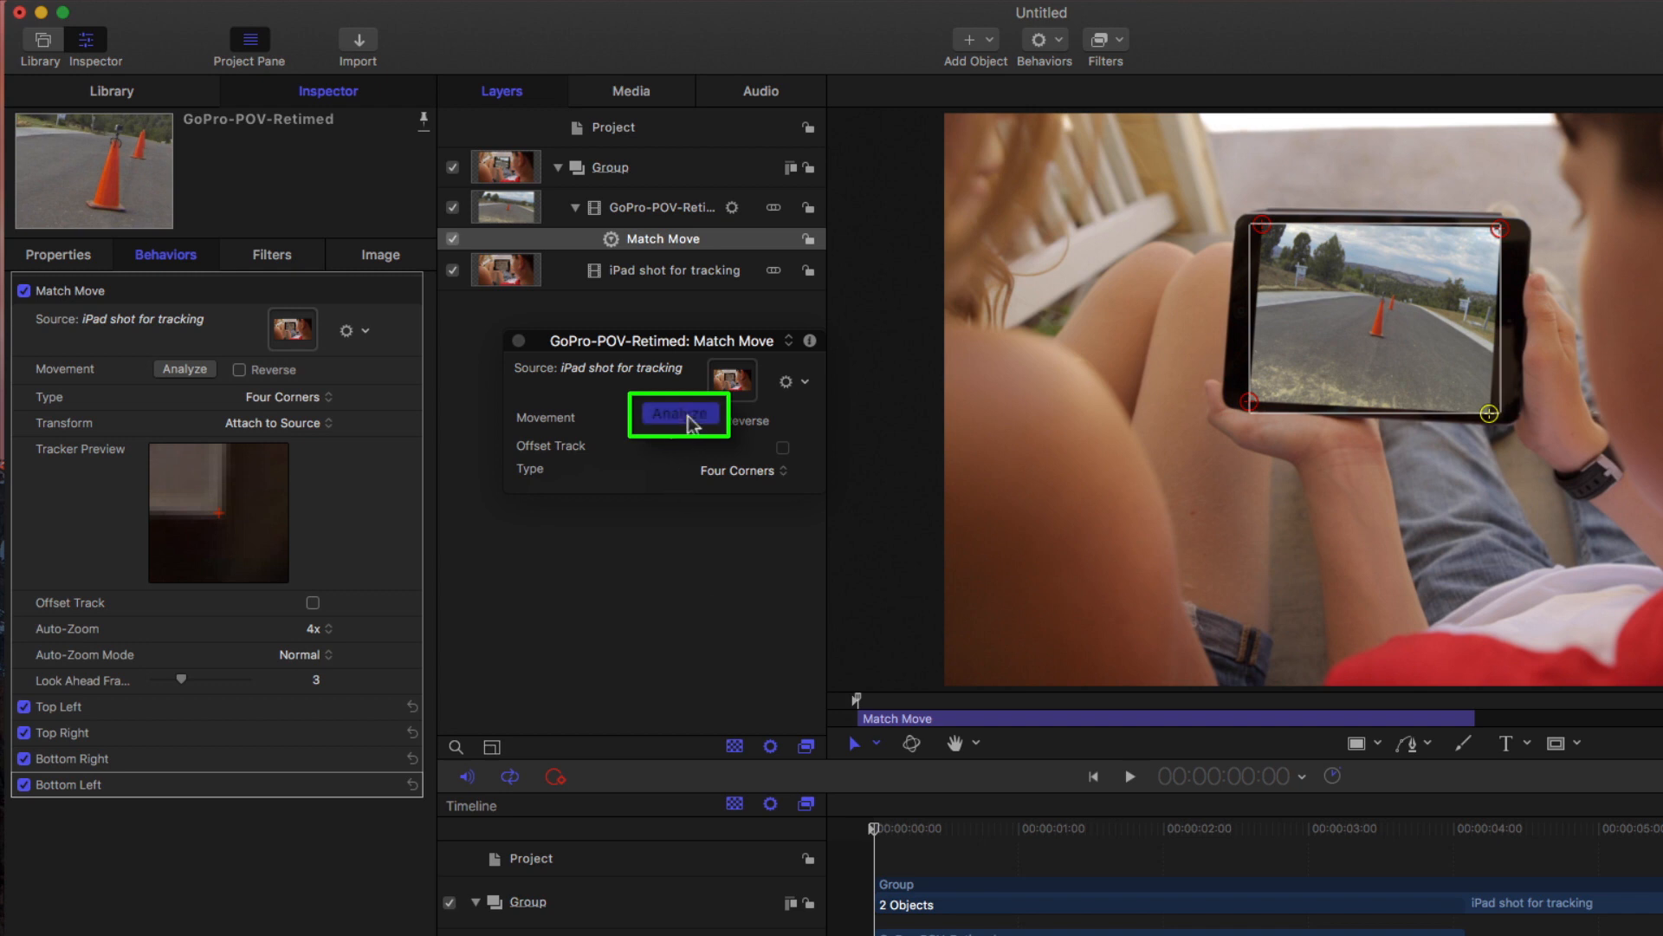
{"action": "left_click", "coordinate": [680, 414]}
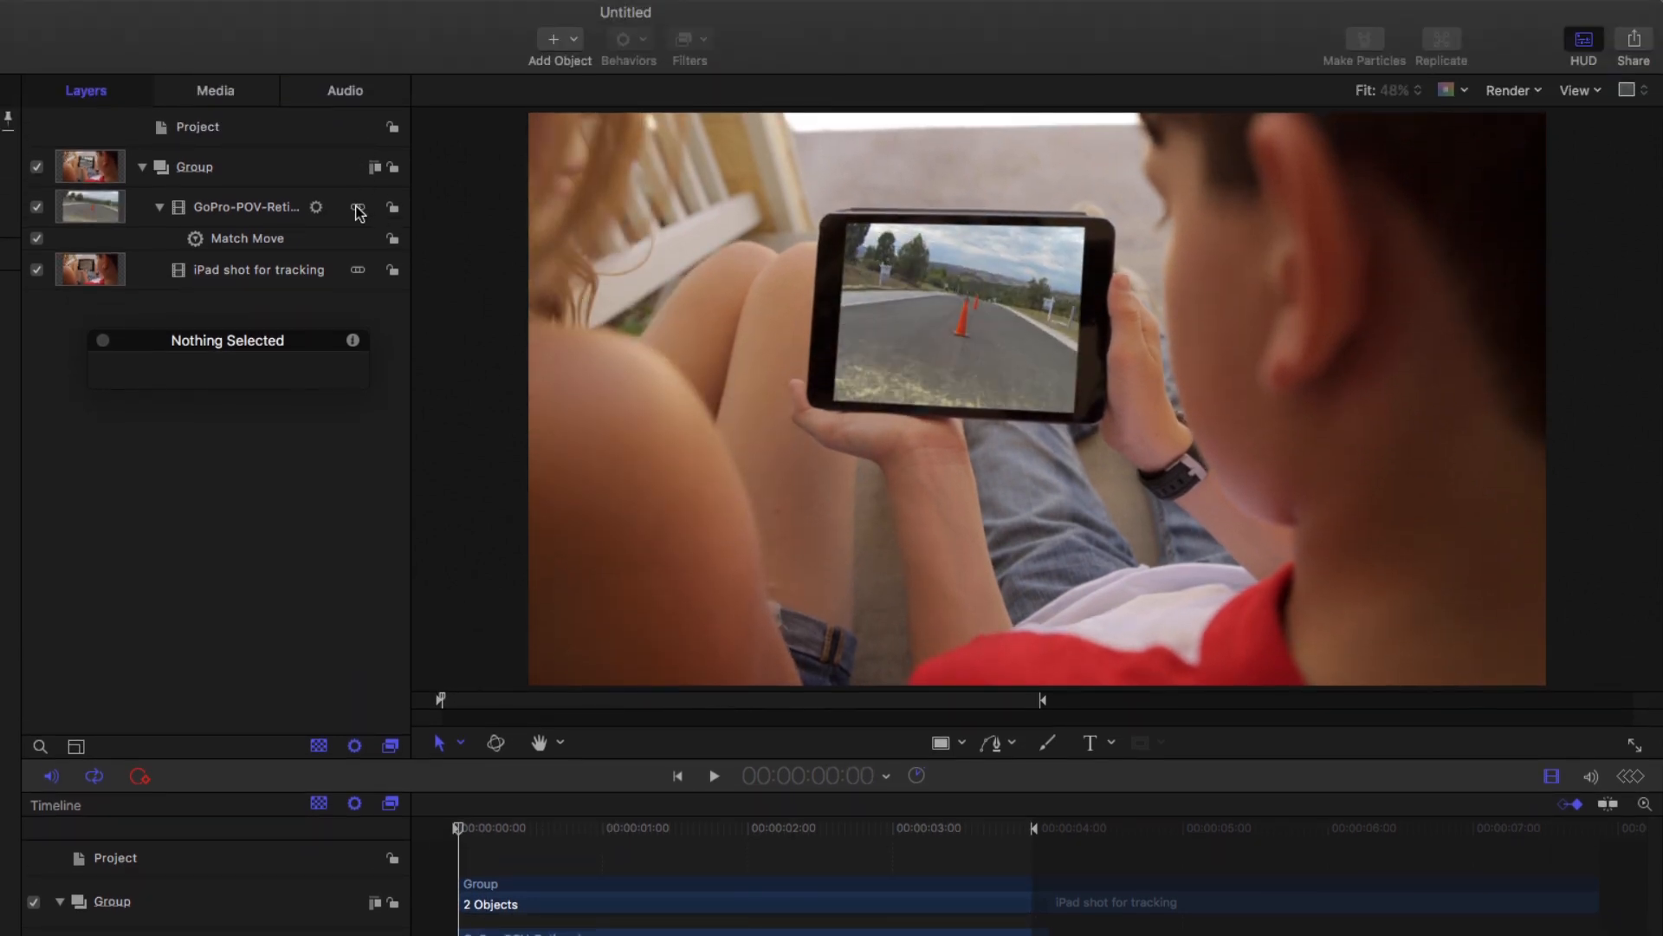
{"action": "left_click", "coordinate": [343, 90]}
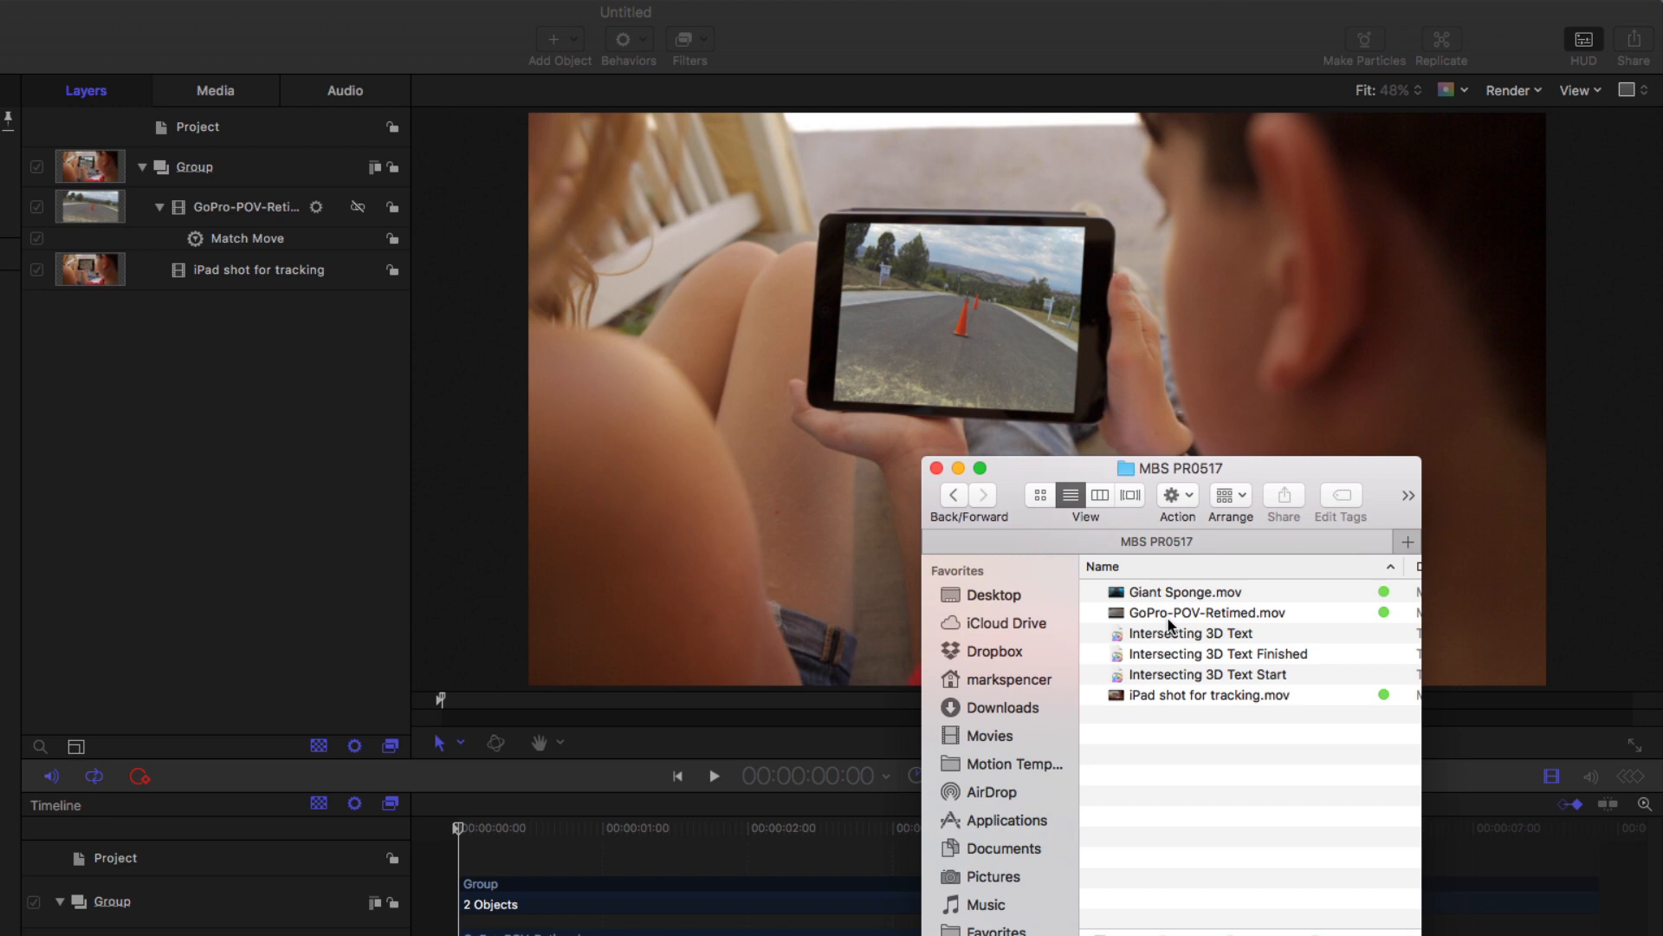
{"action": "mouse_move", "coordinate": [1164, 624]}
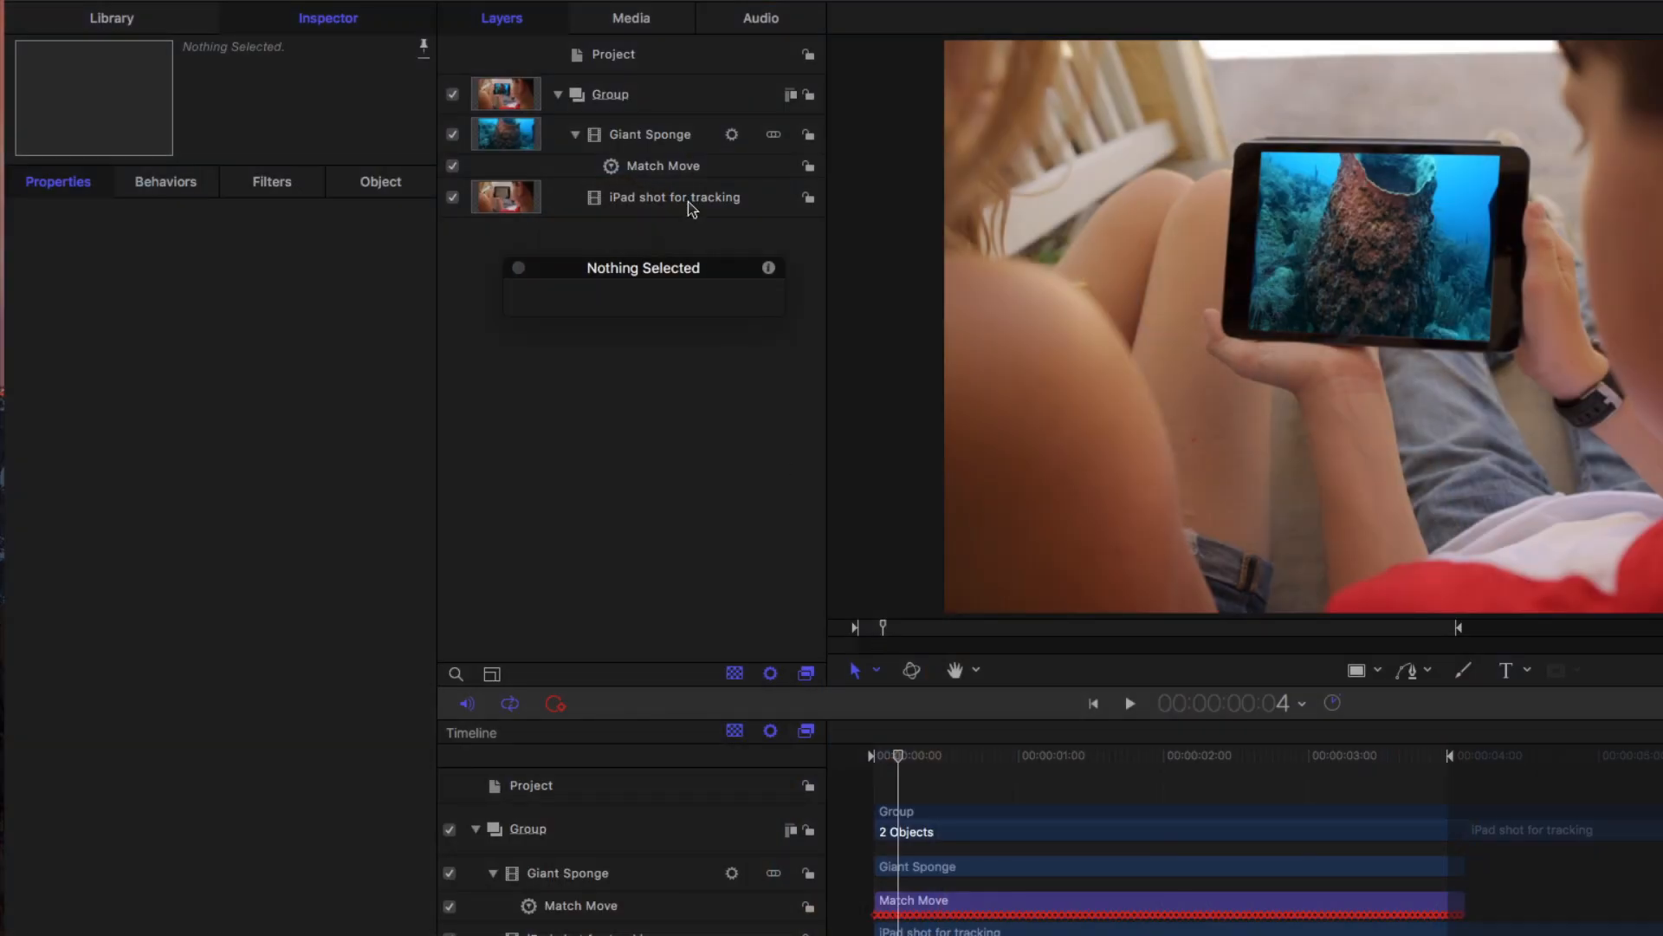
Make the Giant Sponge layer a Drop Zone in its Image settings and clear its source media
{"action": "left_click", "coordinate": [650, 134]}
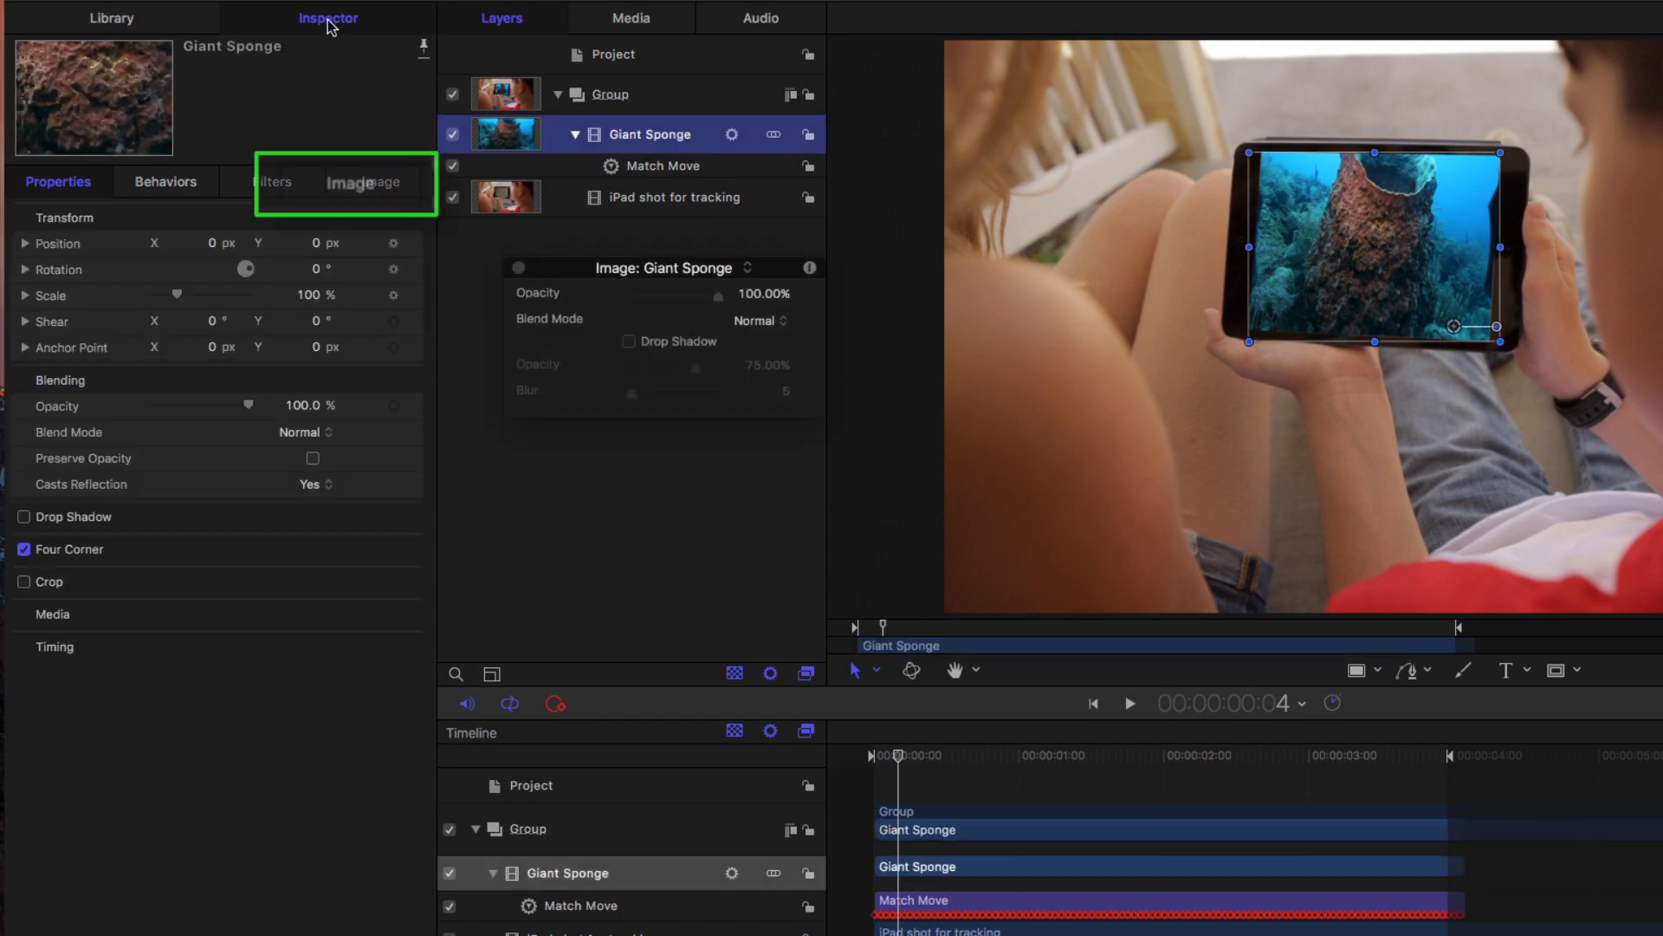
{"action": "left_click", "coordinate": [380, 182]}
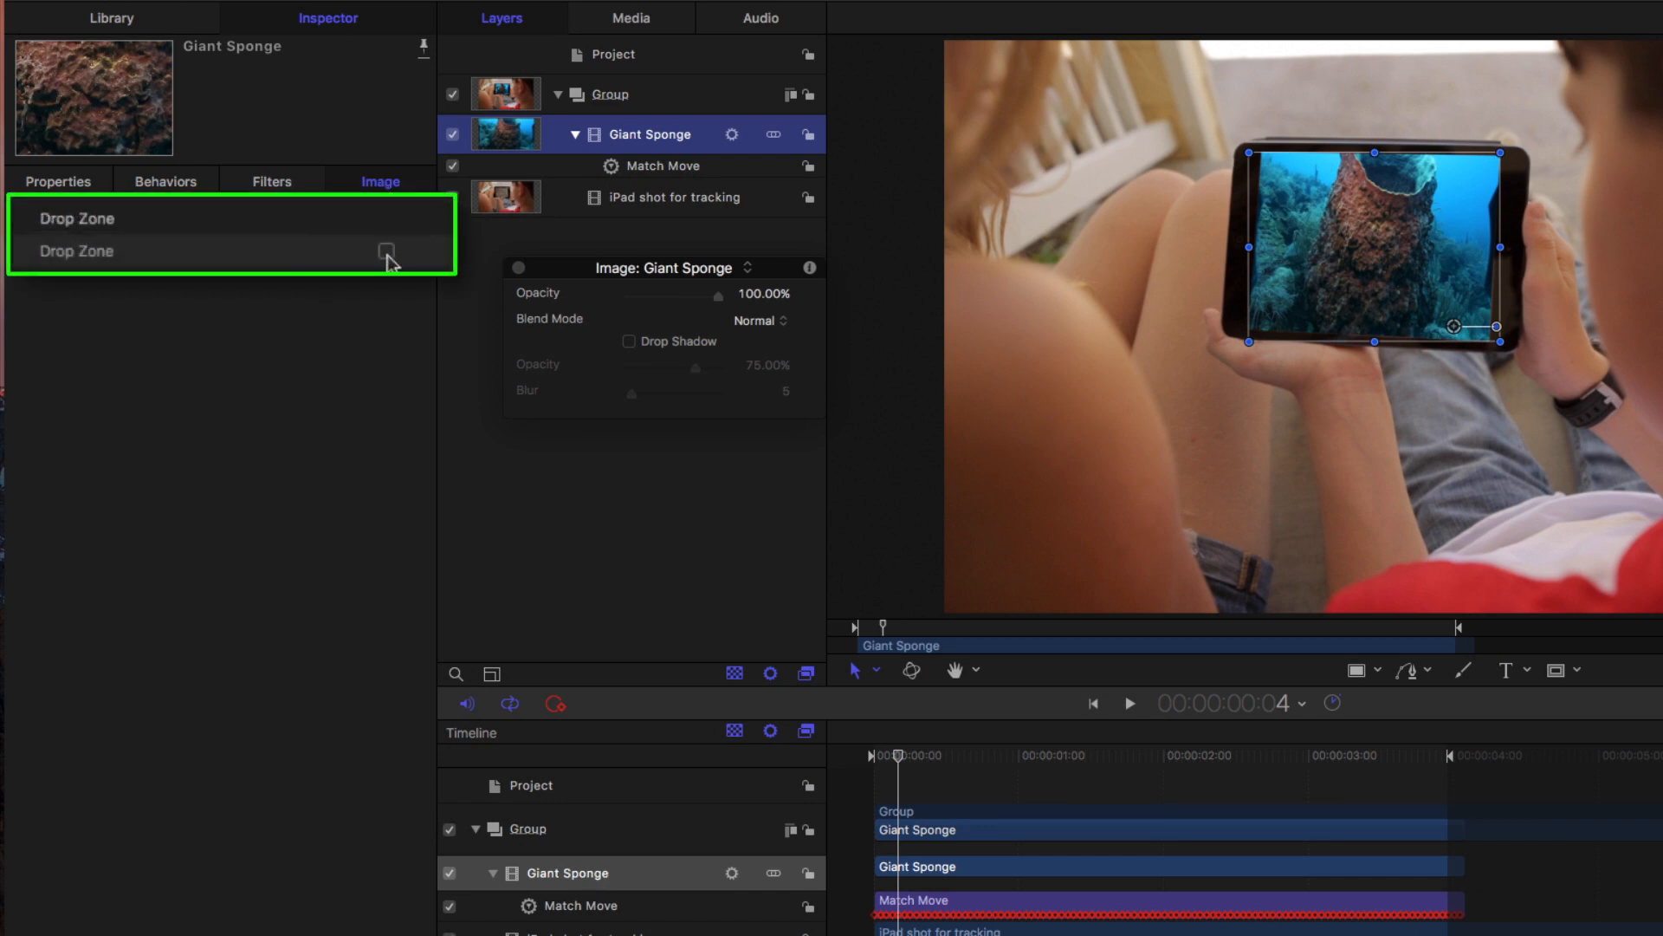
{"action": "left_click", "coordinate": [312, 244]}
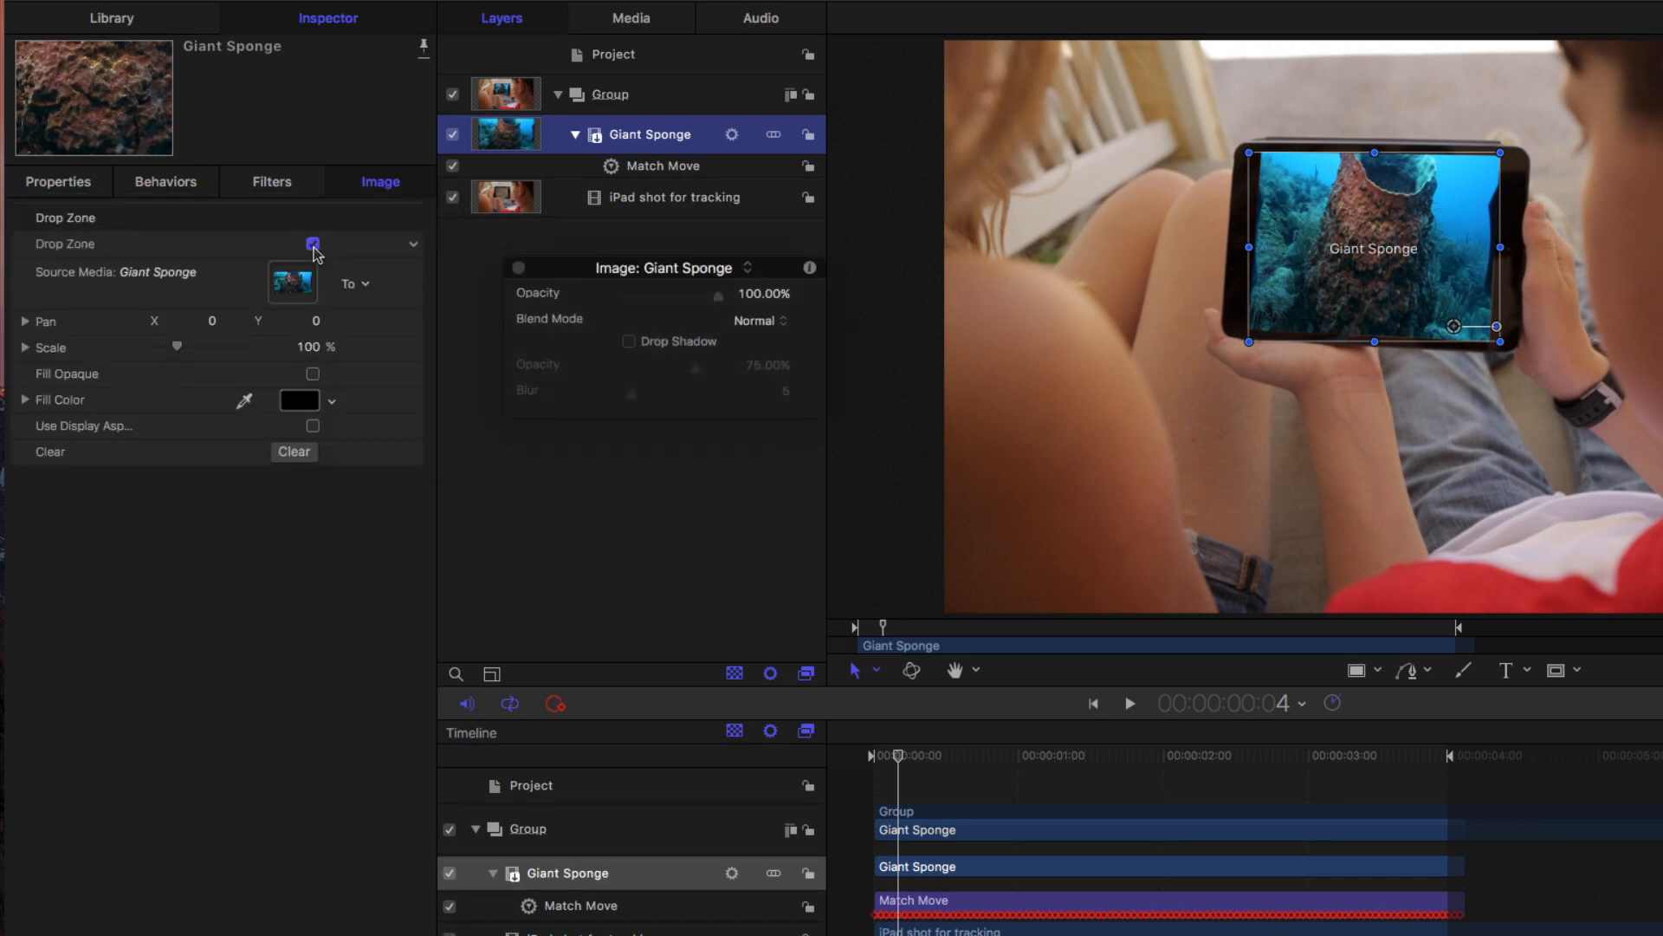
{"action": "left_click", "coordinate": [312, 245]}
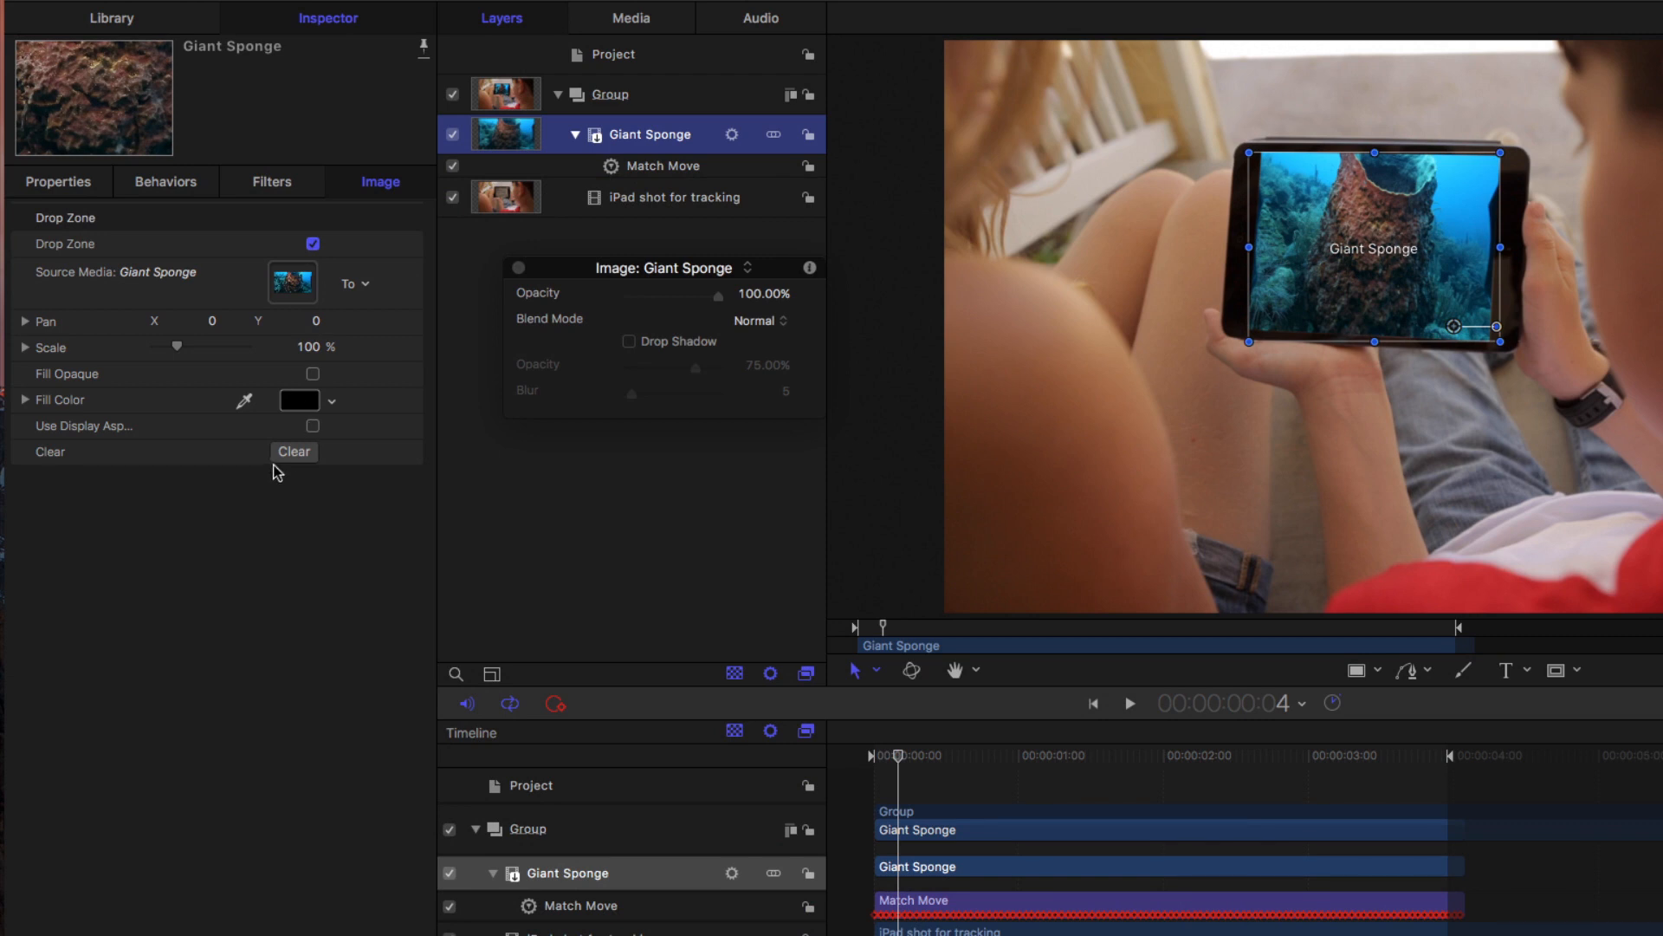
{"action": "left_click", "coordinate": [295, 451]}
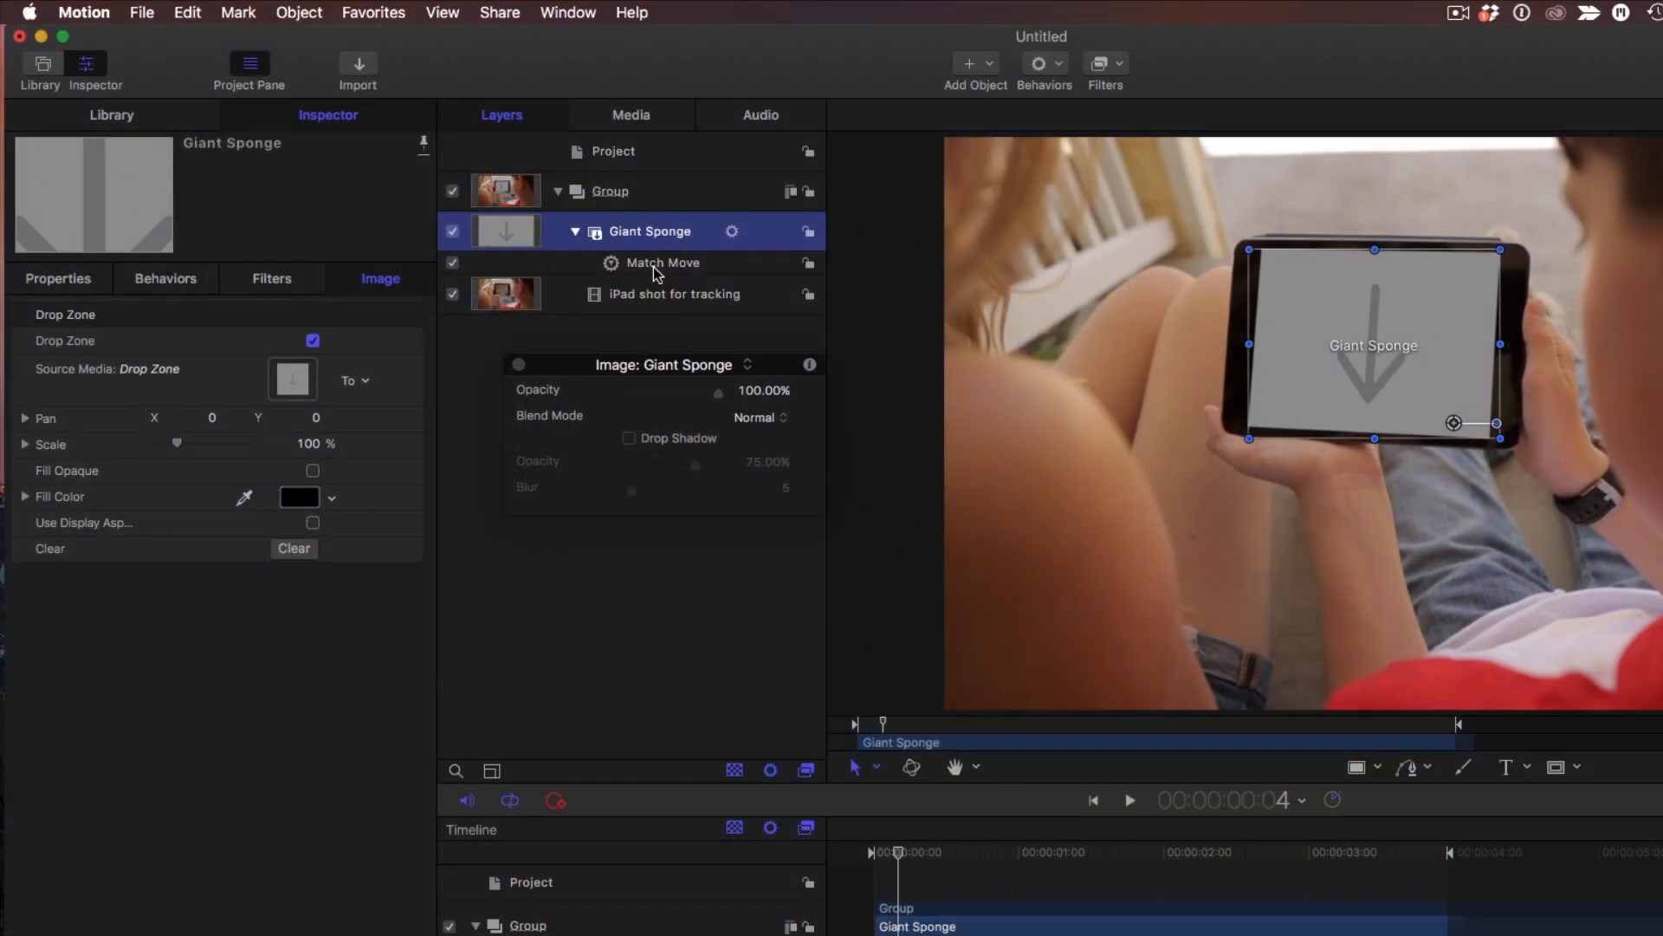
{"action": "left_click", "coordinate": [140, 12]}
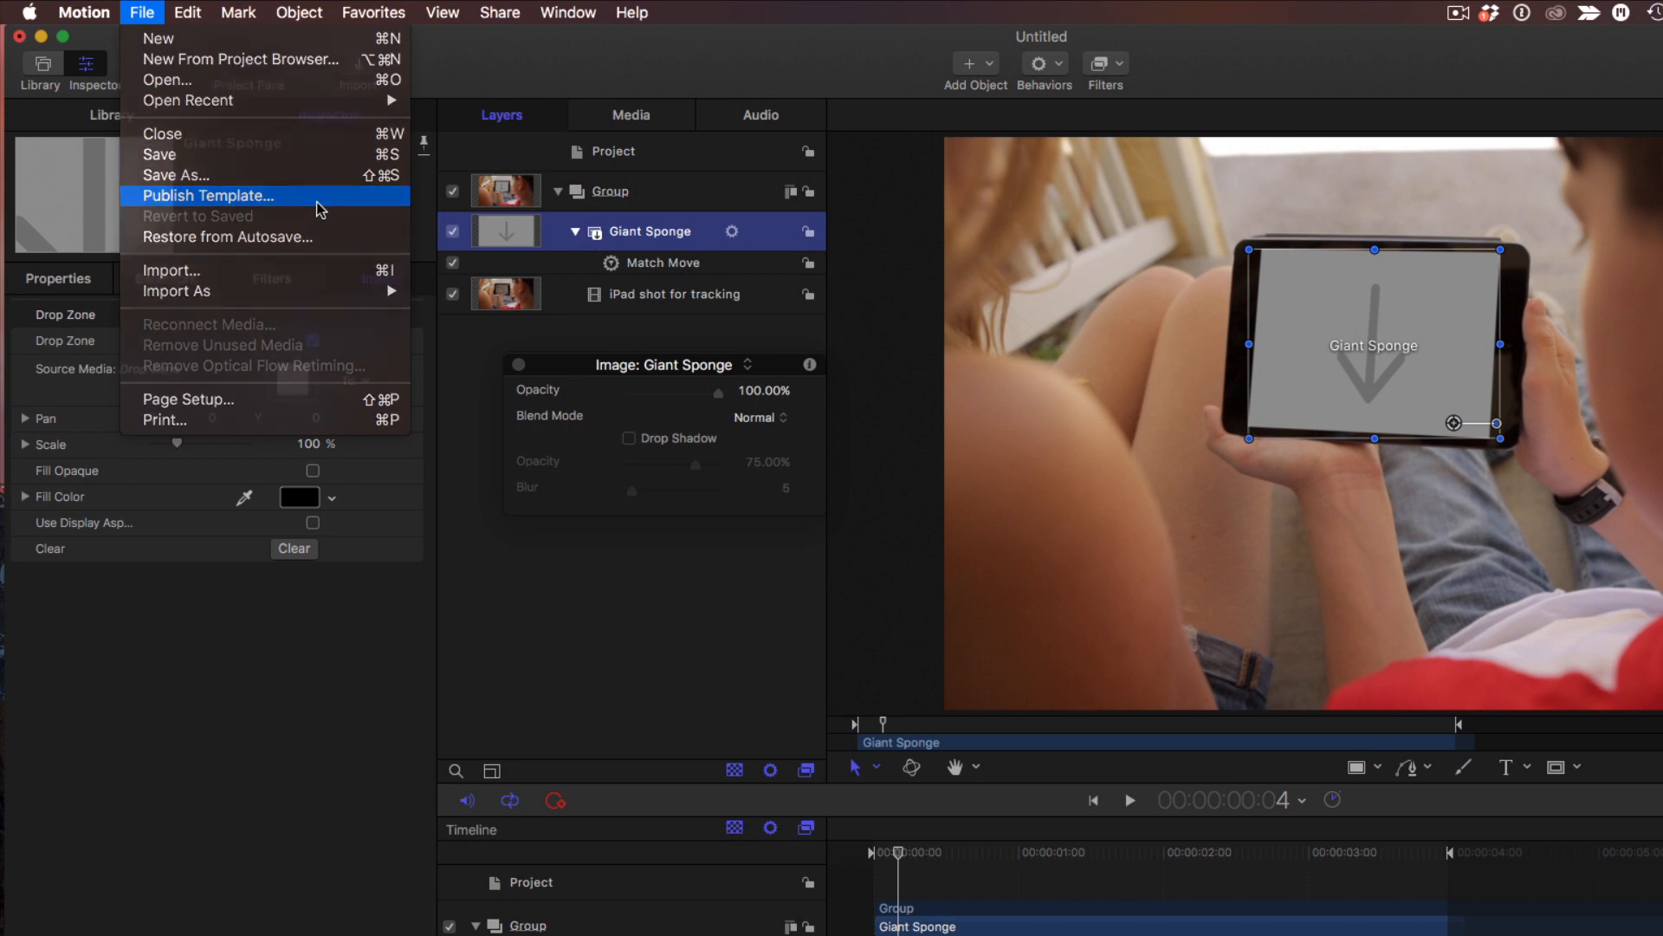
Publish the template as Final Cut generator 'iPad tracked' in the My Templates category
{"action": "left_click", "coordinate": [206, 196]}
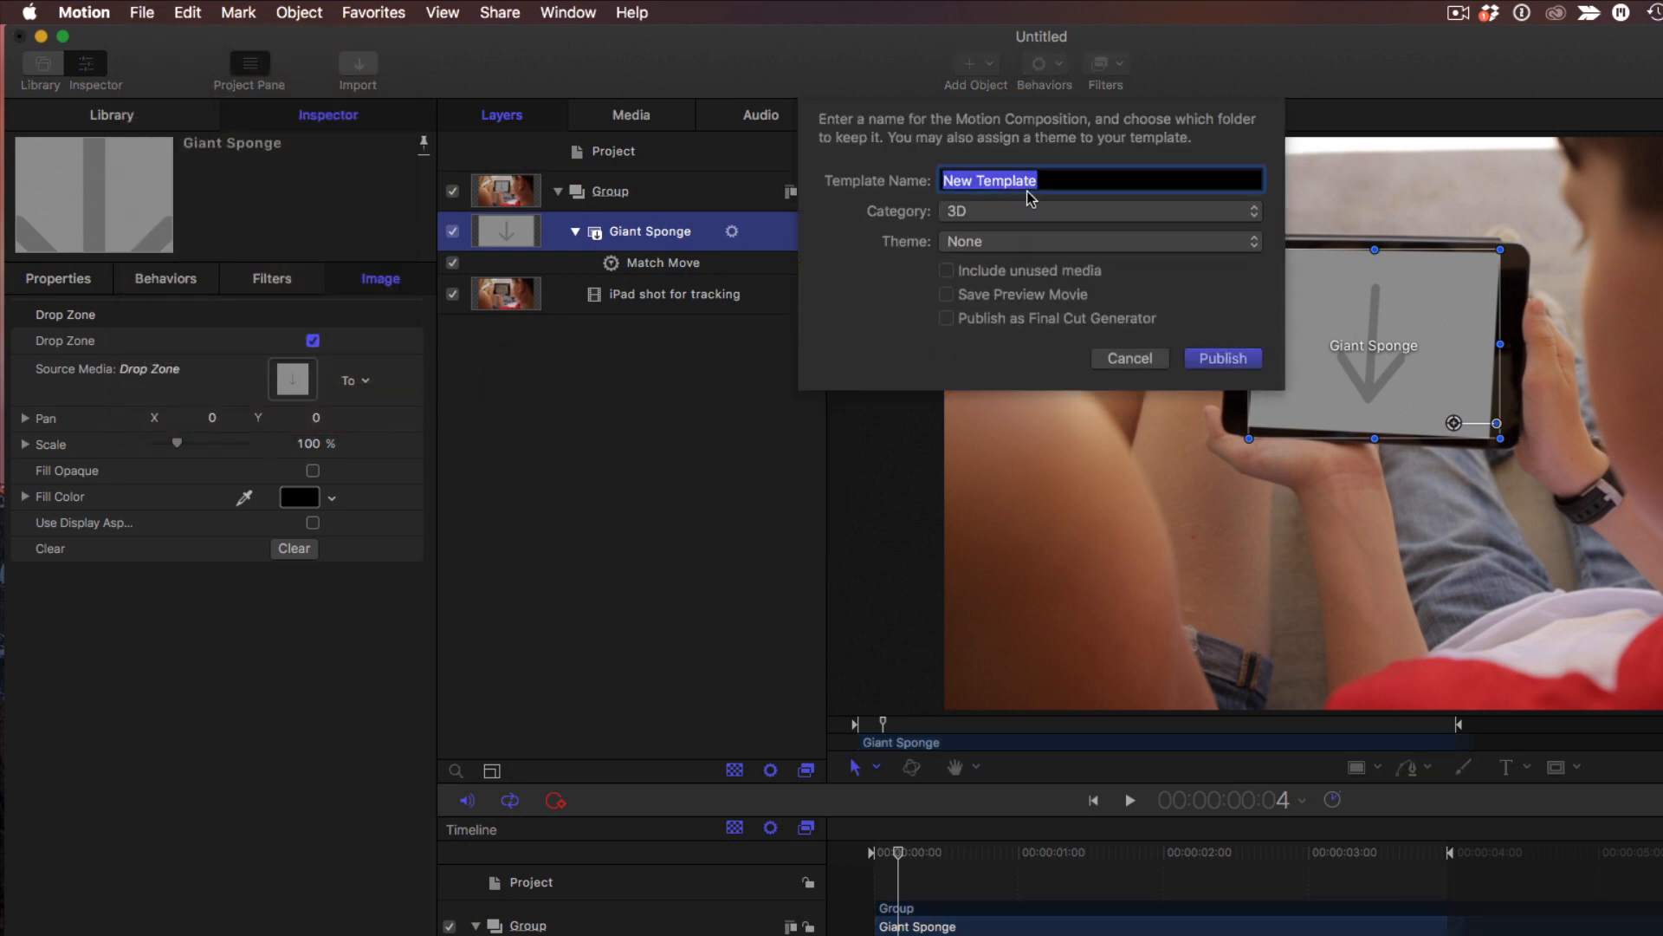
{"action": "key", "text": "delete"}
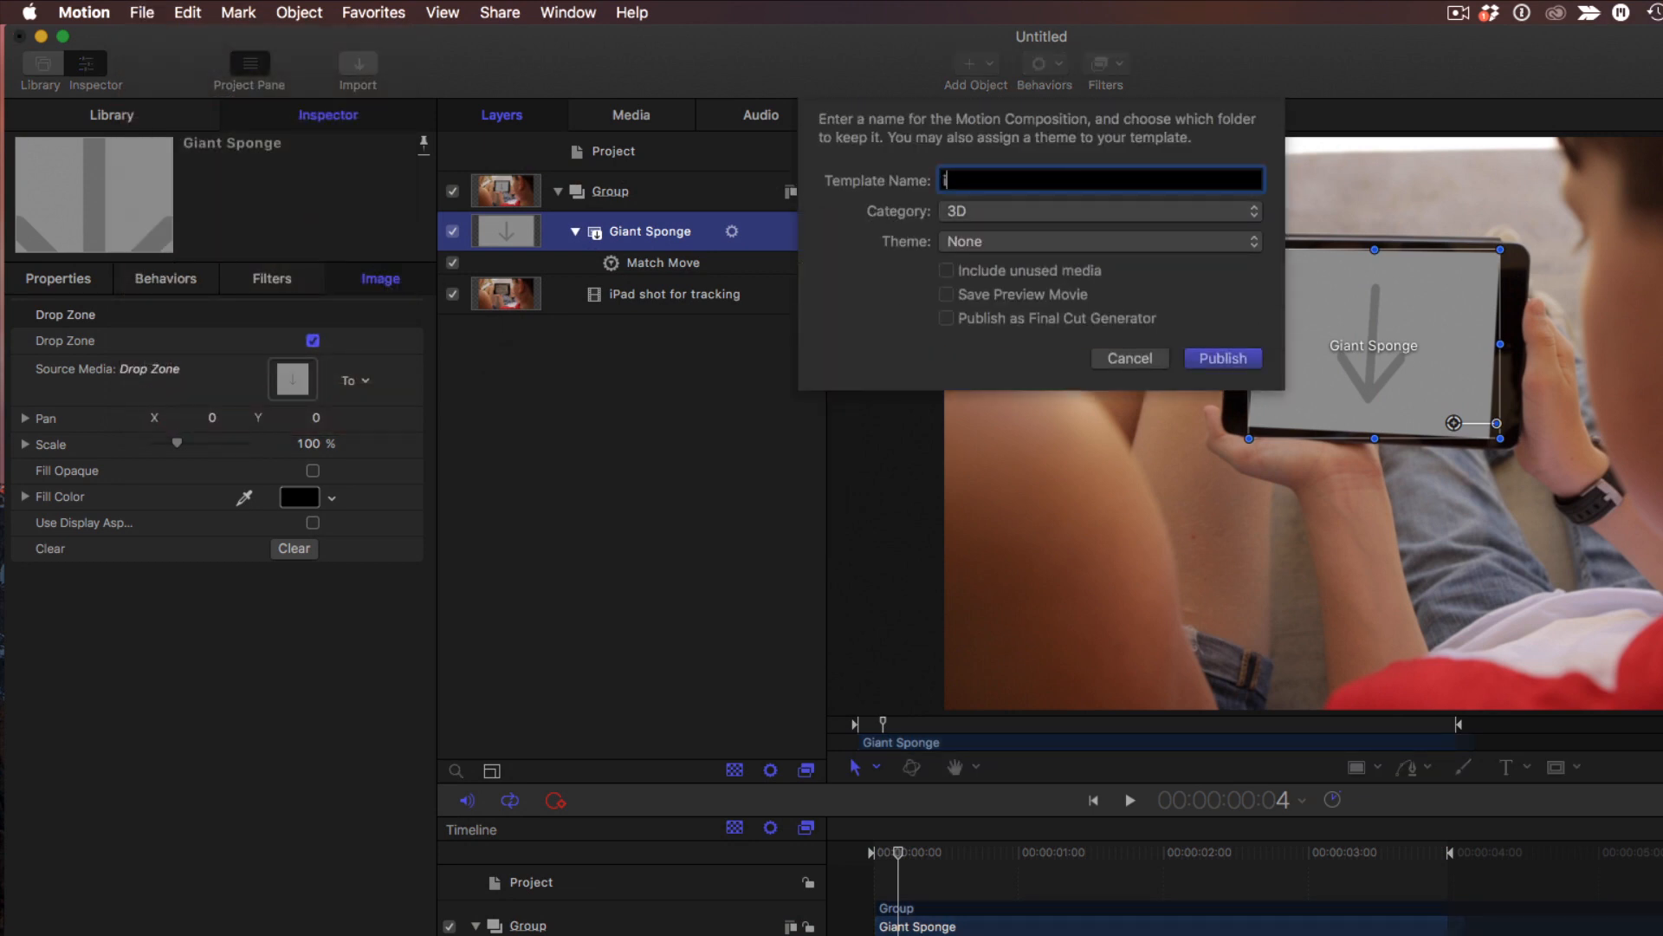
{"action": "type", "text": "iPad tracked"}
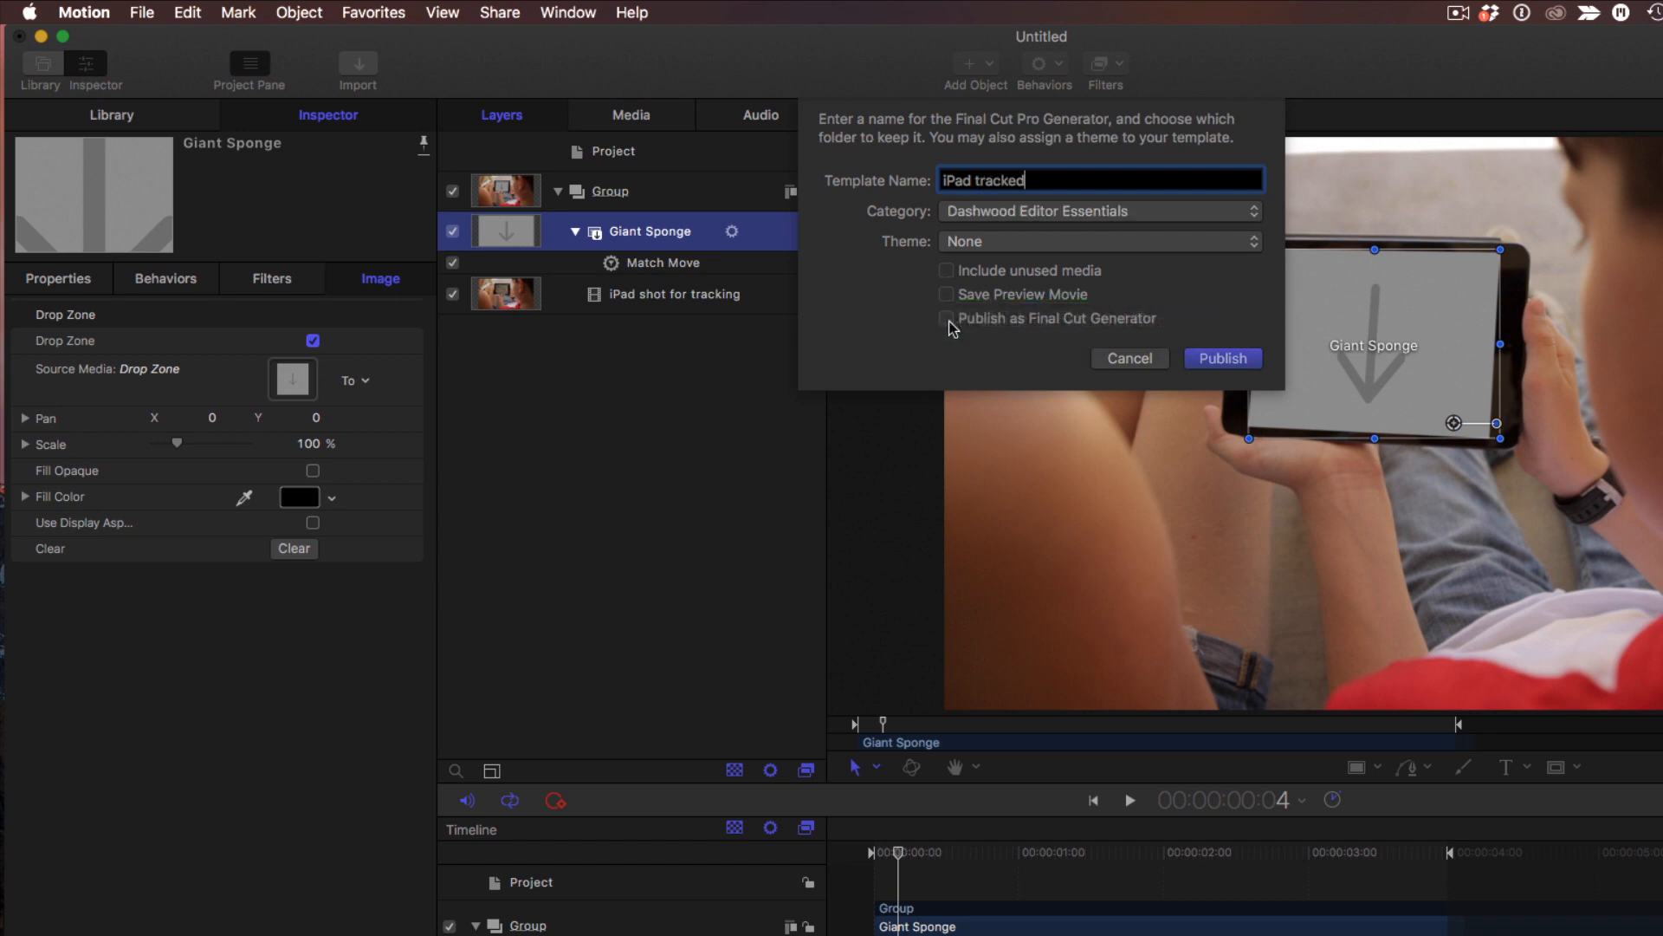
{"action": "left_click", "coordinate": [946, 319]}
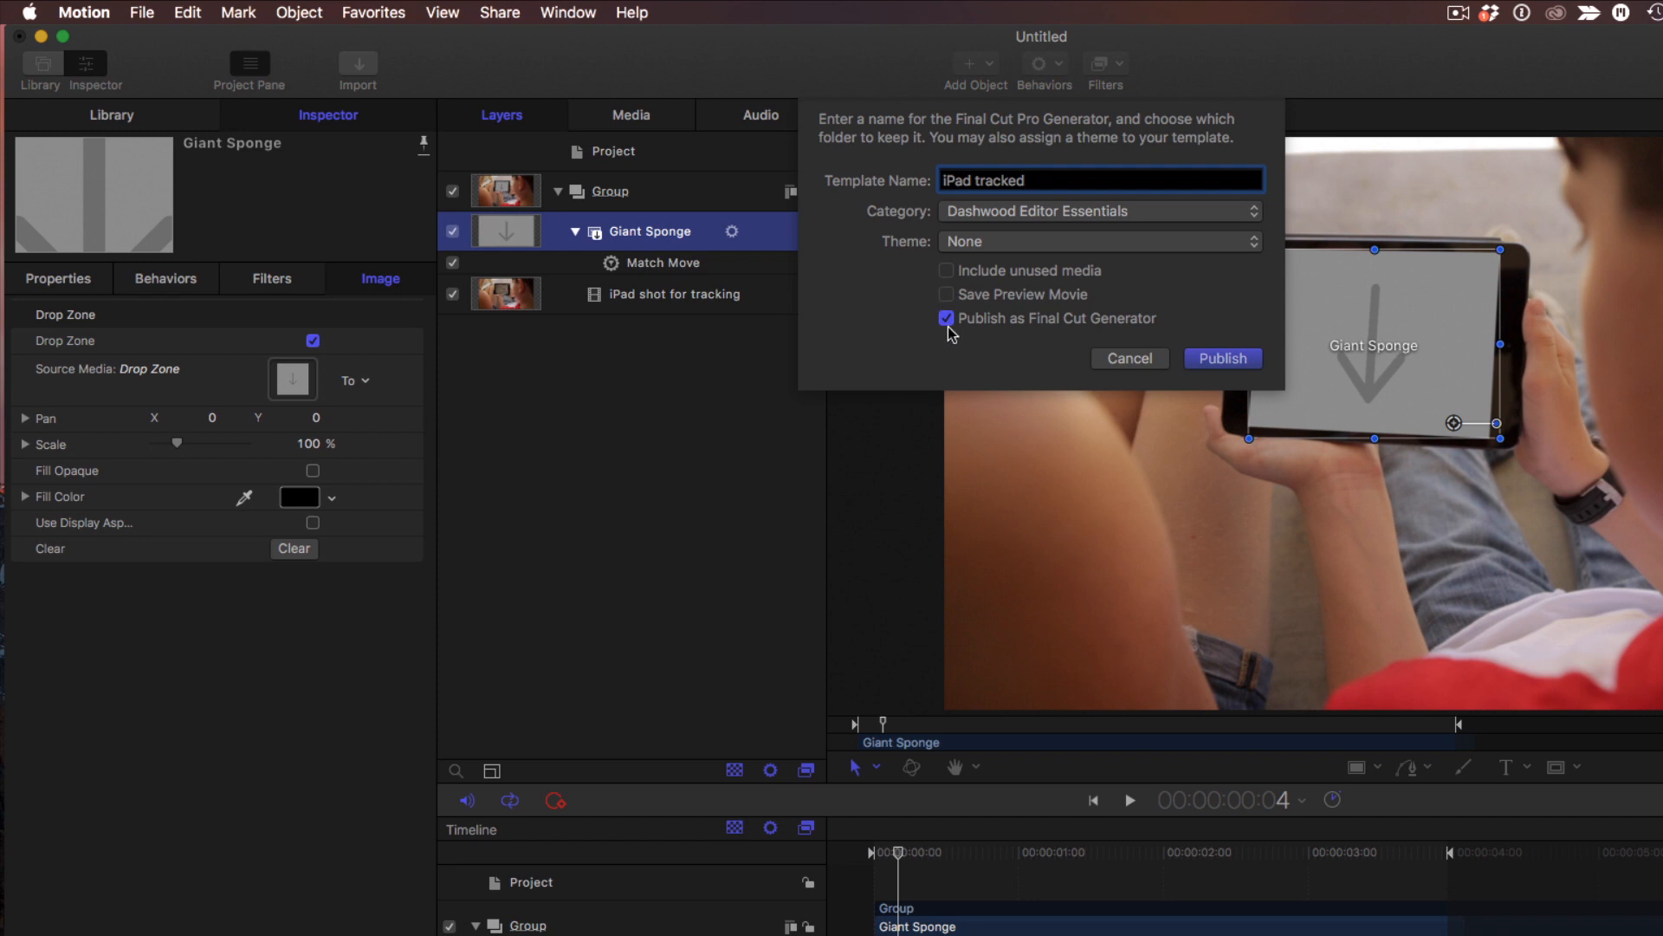
{"action": "left_click", "coordinate": [1099, 210]}
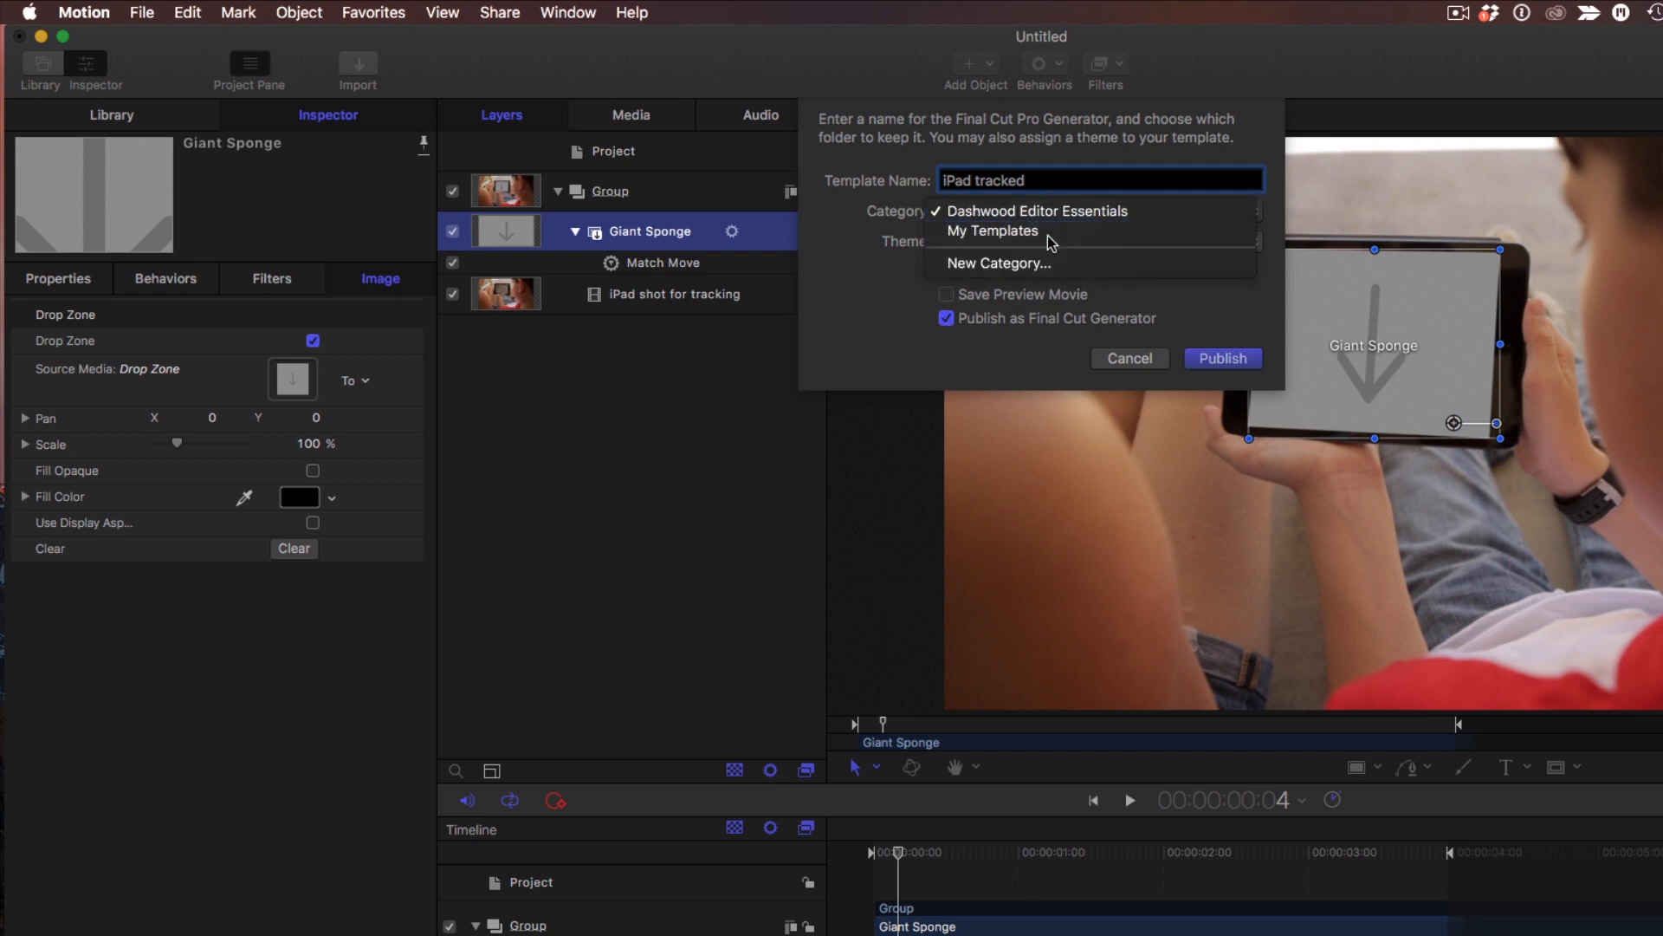
{"action": "left_click", "coordinate": [991, 230]}
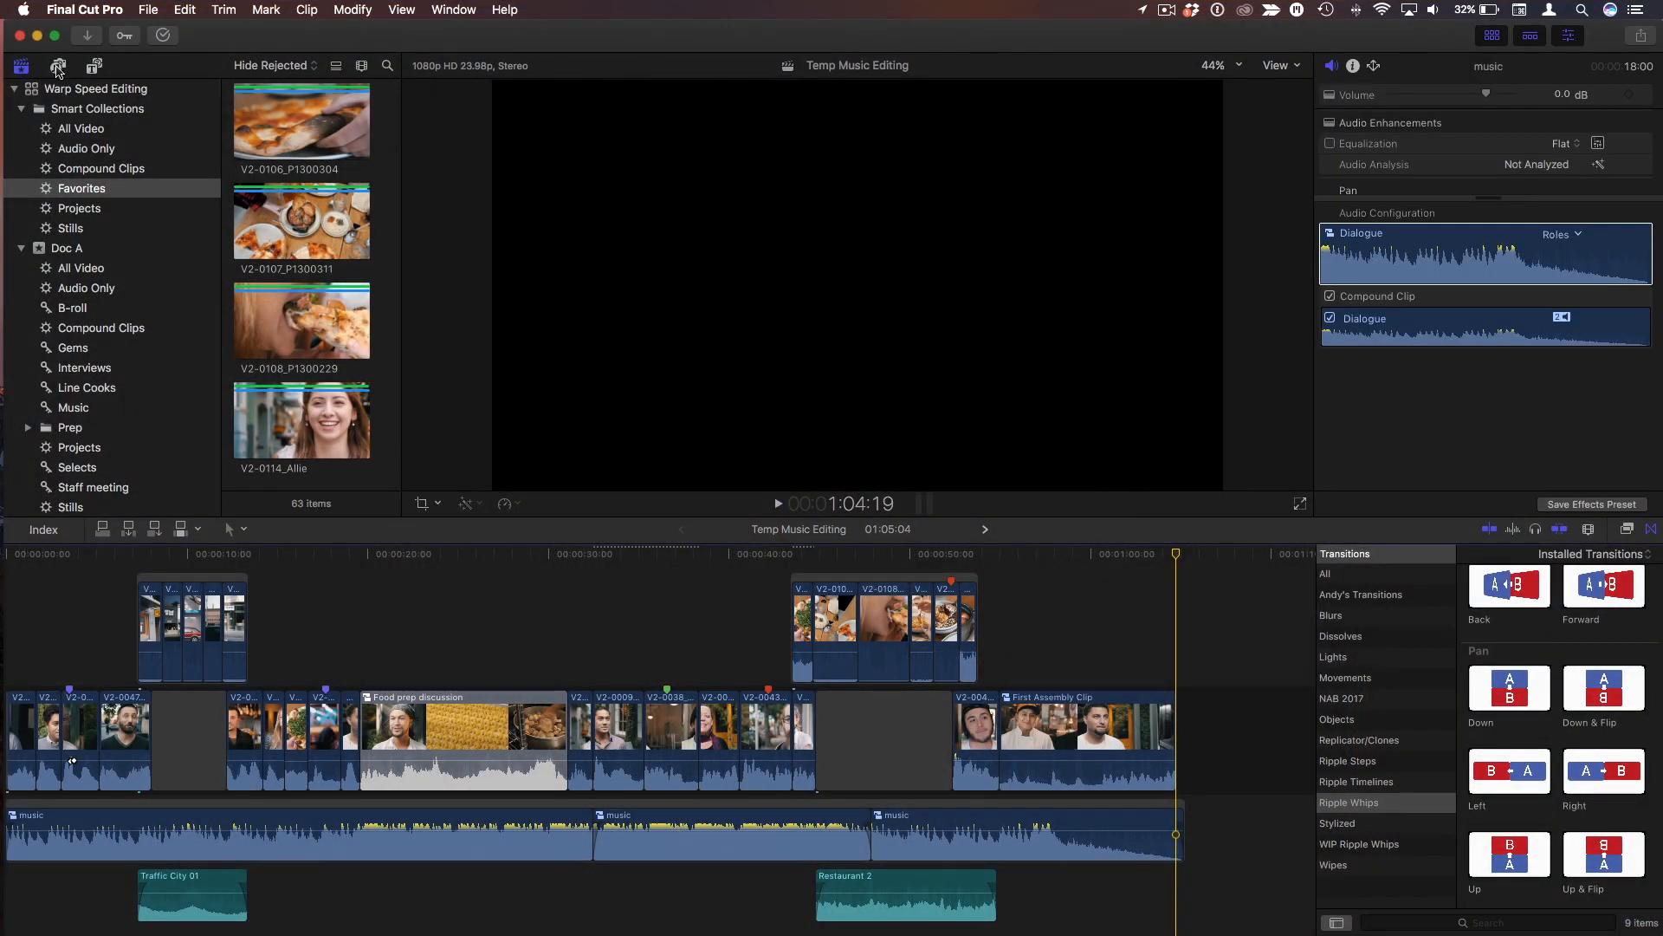
From Generators > My Templates, add the 'iPad tracked' generator to the end of the timeline
{"action": "left_click", "coordinate": [92, 66]}
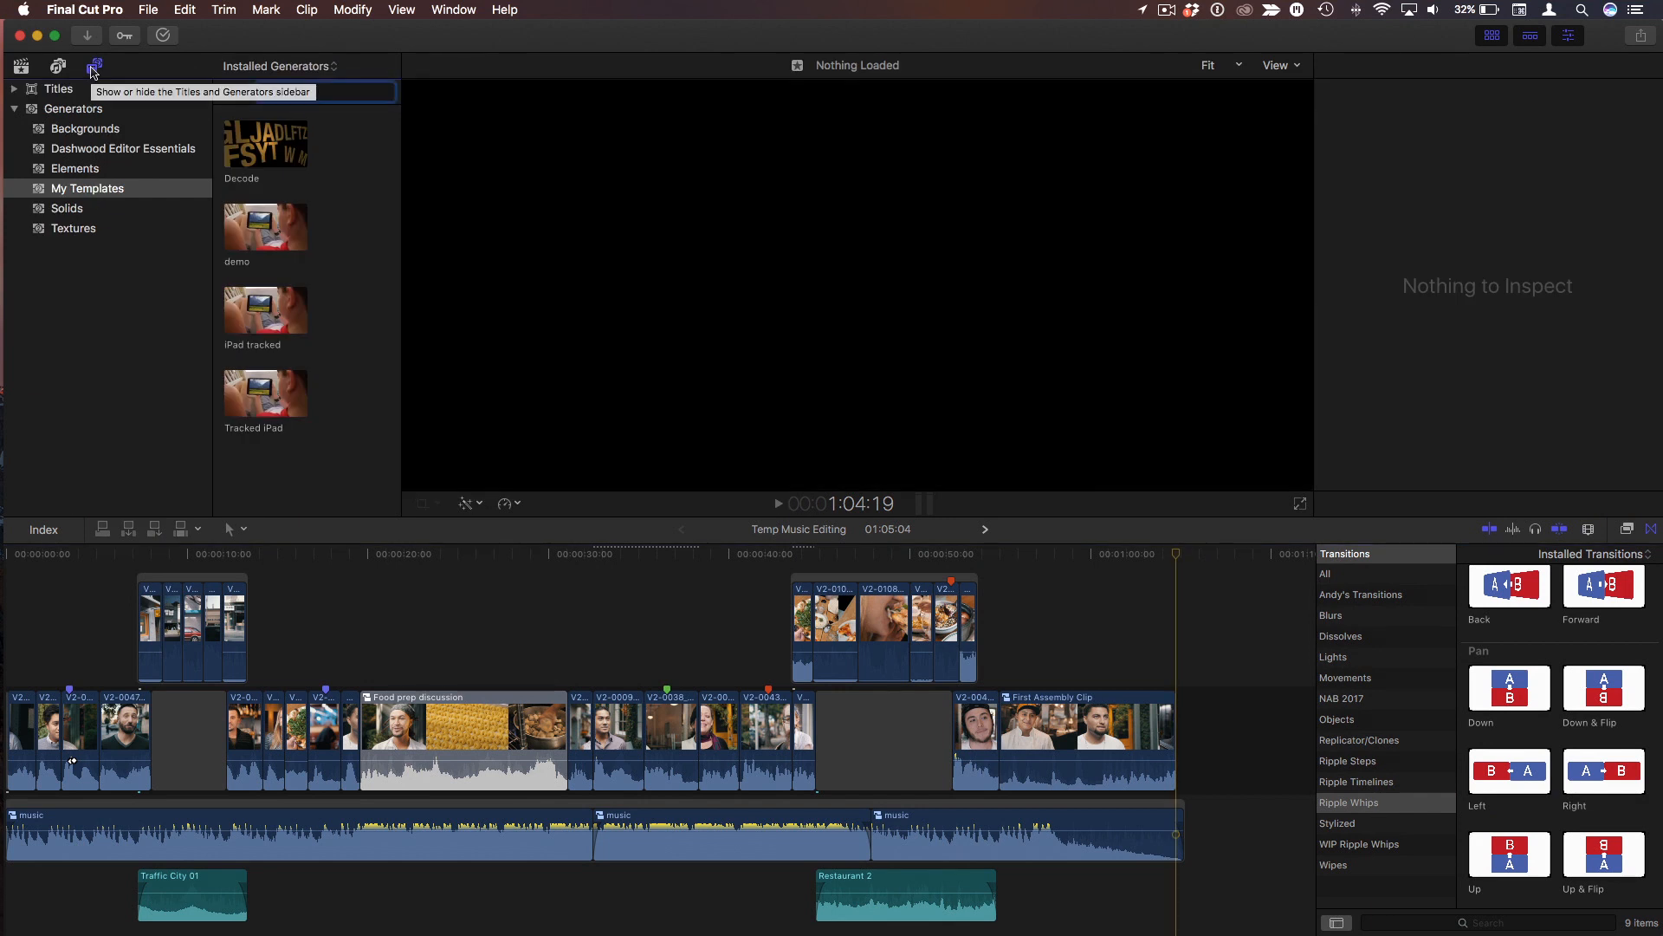
{"action": "left_click", "coordinate": [265, 308]}
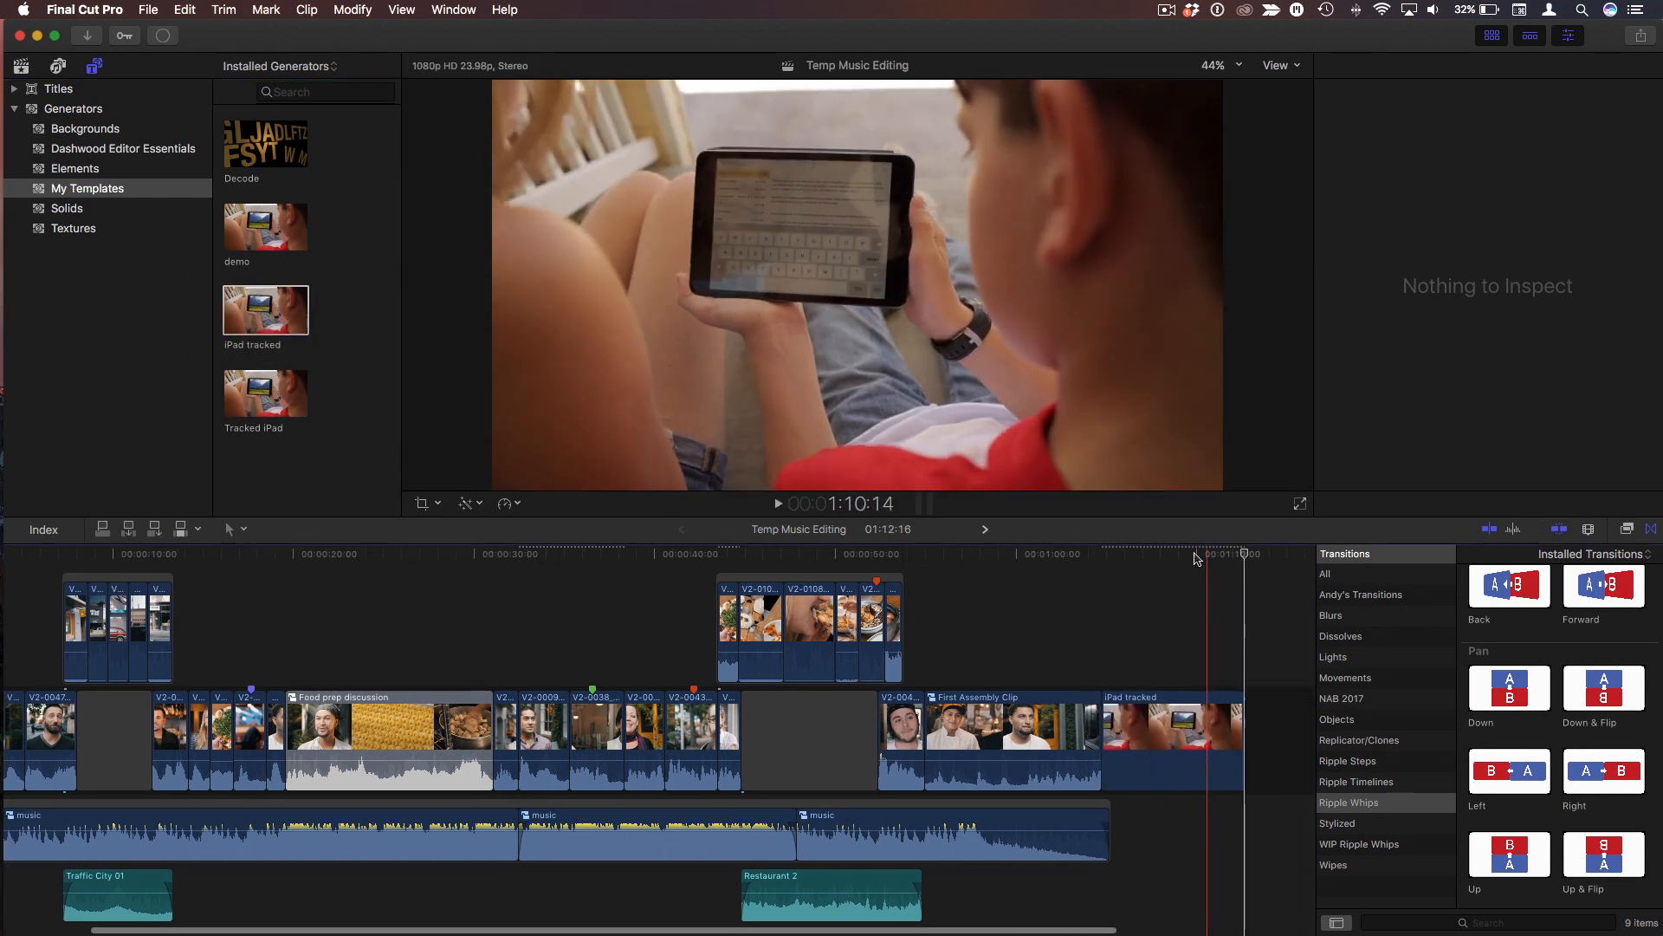
Set the generator's drop zone source to clip V2-0107_P1300311 and apply it, then preview a later frame
{"action": "left_click", "coordinate": [1159, 740]}
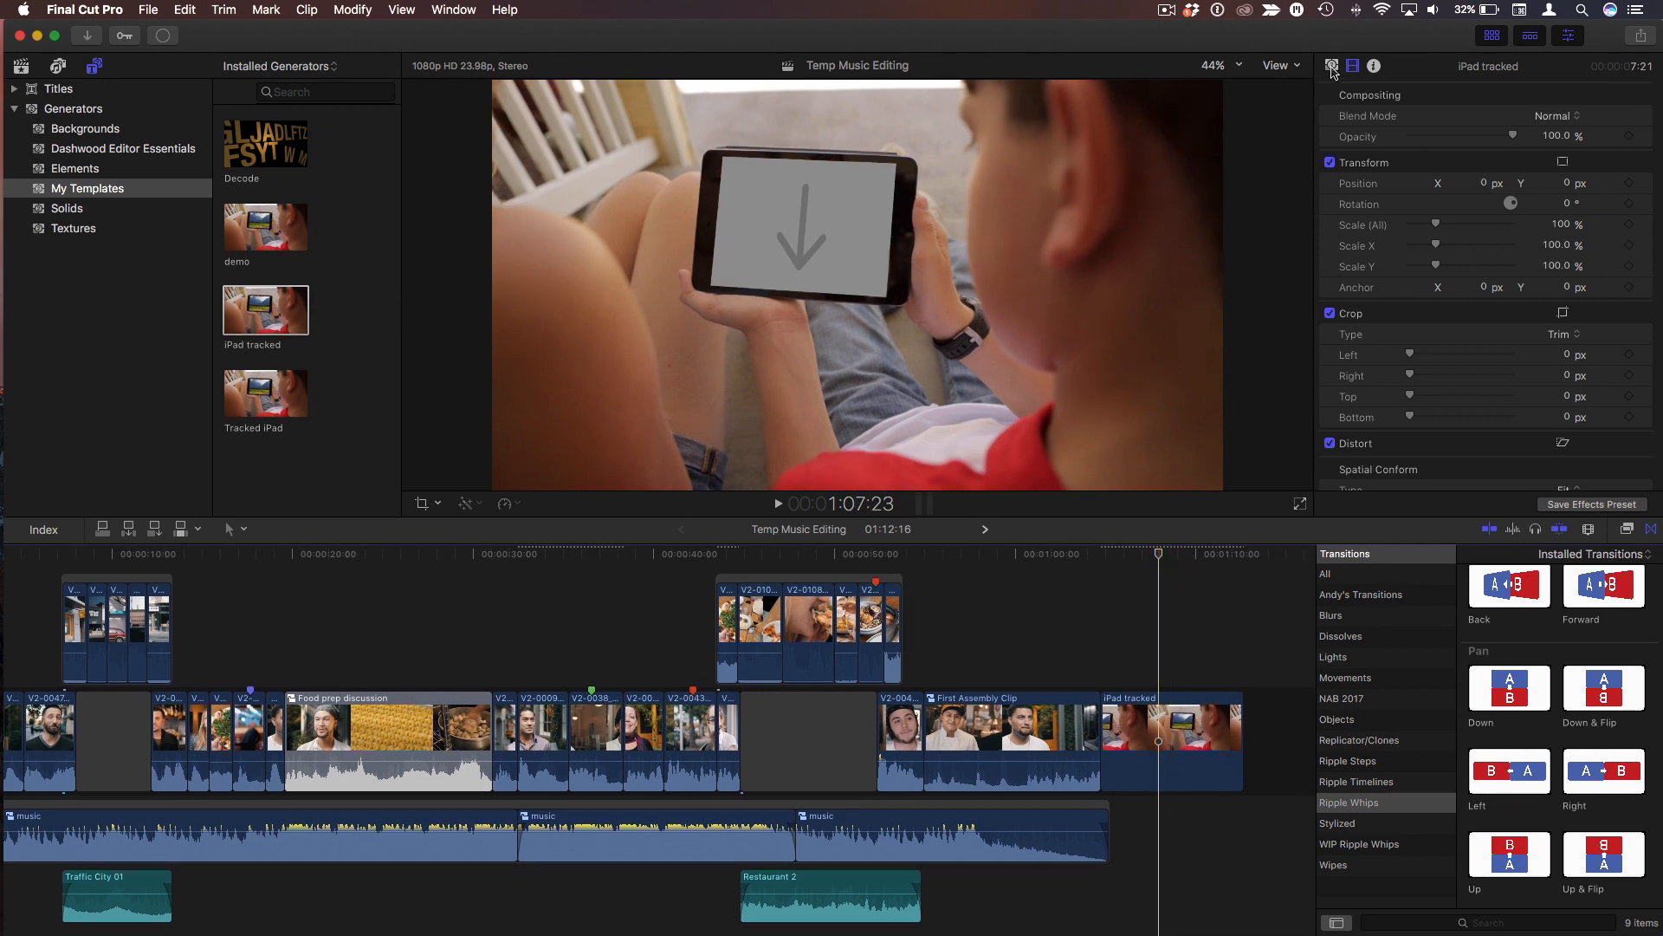
{"action": "left_click", "coordinate": [1331, 66]}
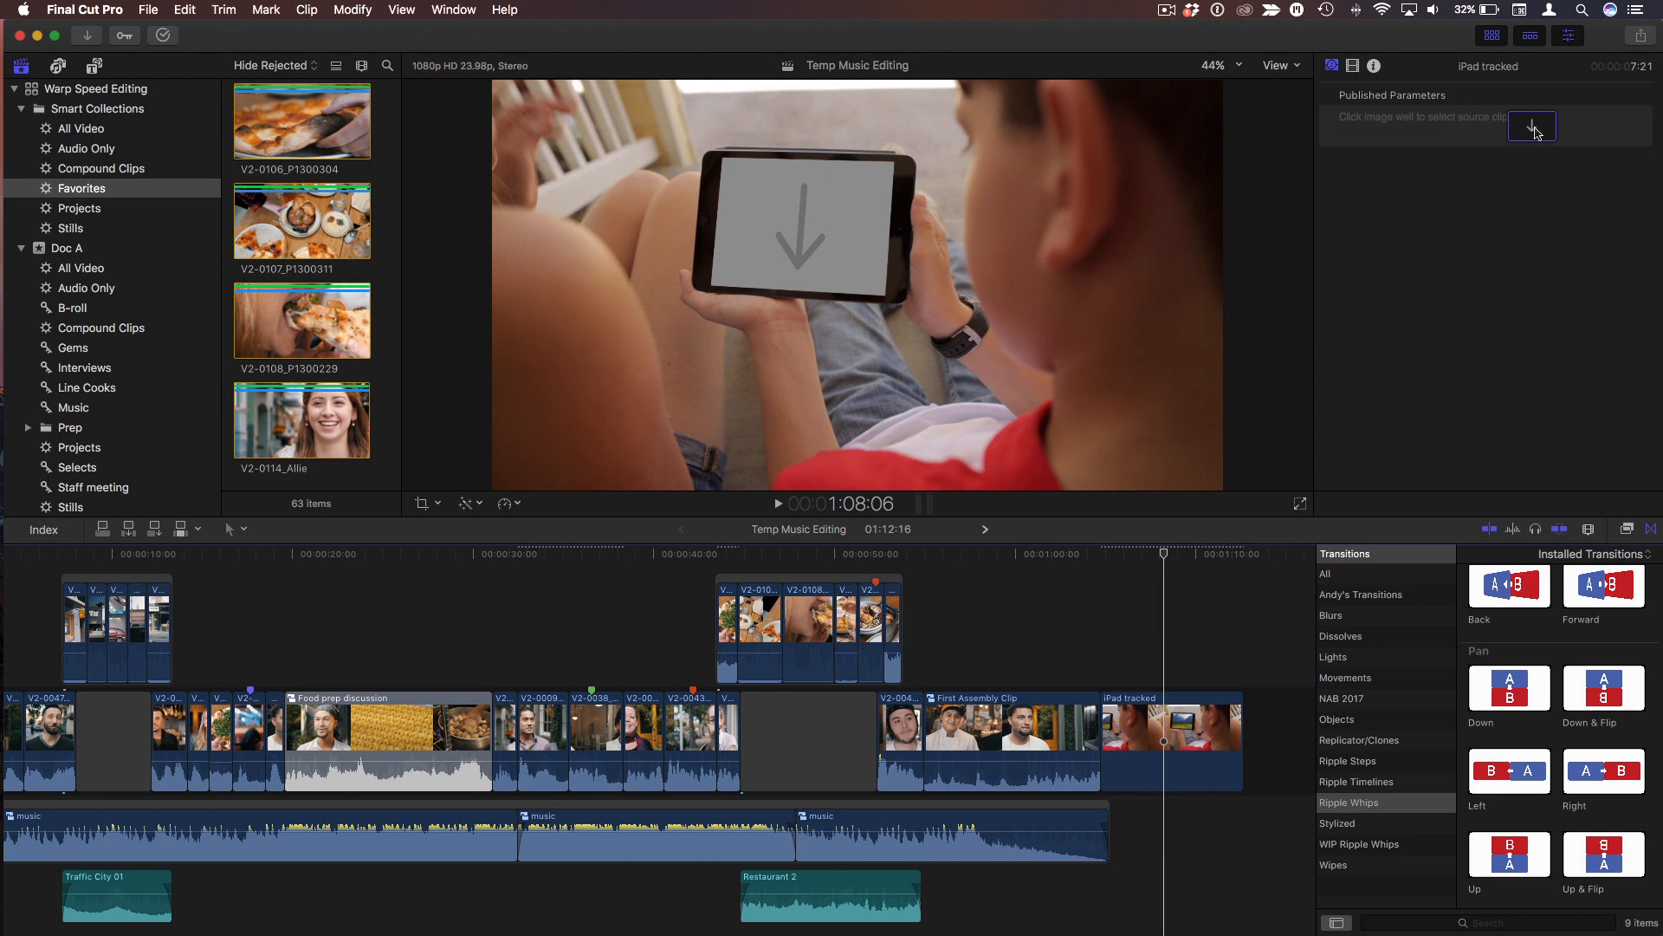
{"action": "left_click", "coordinate": [1532, 127]}
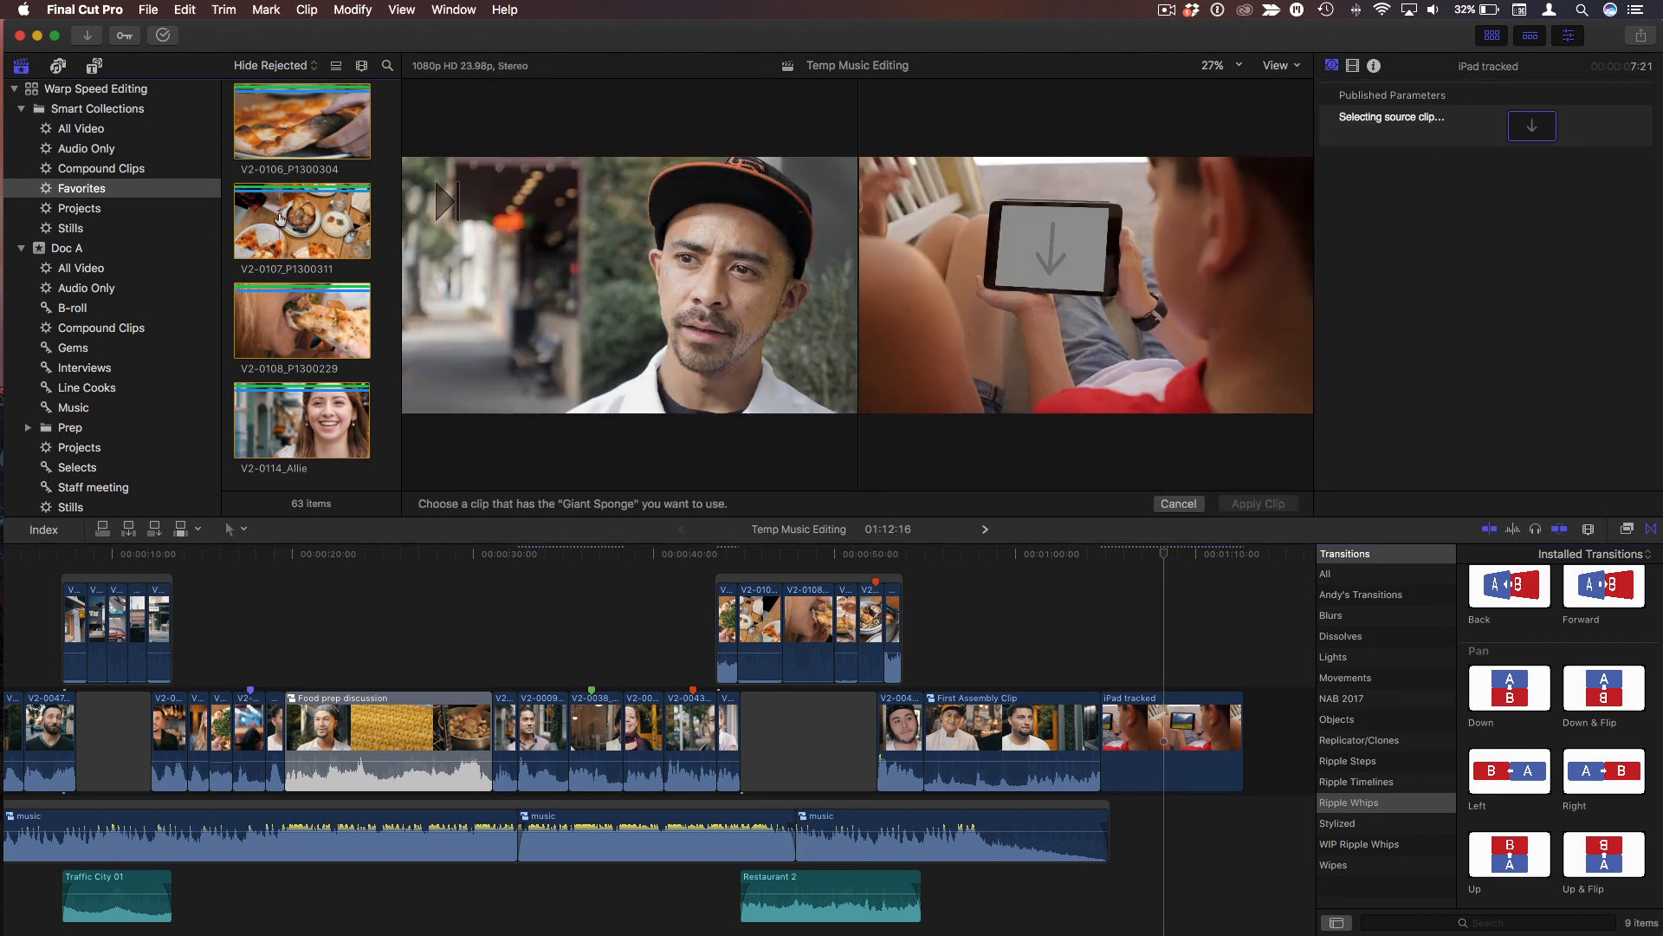
{"action": "left_click", "coordinate": [302, 220]}
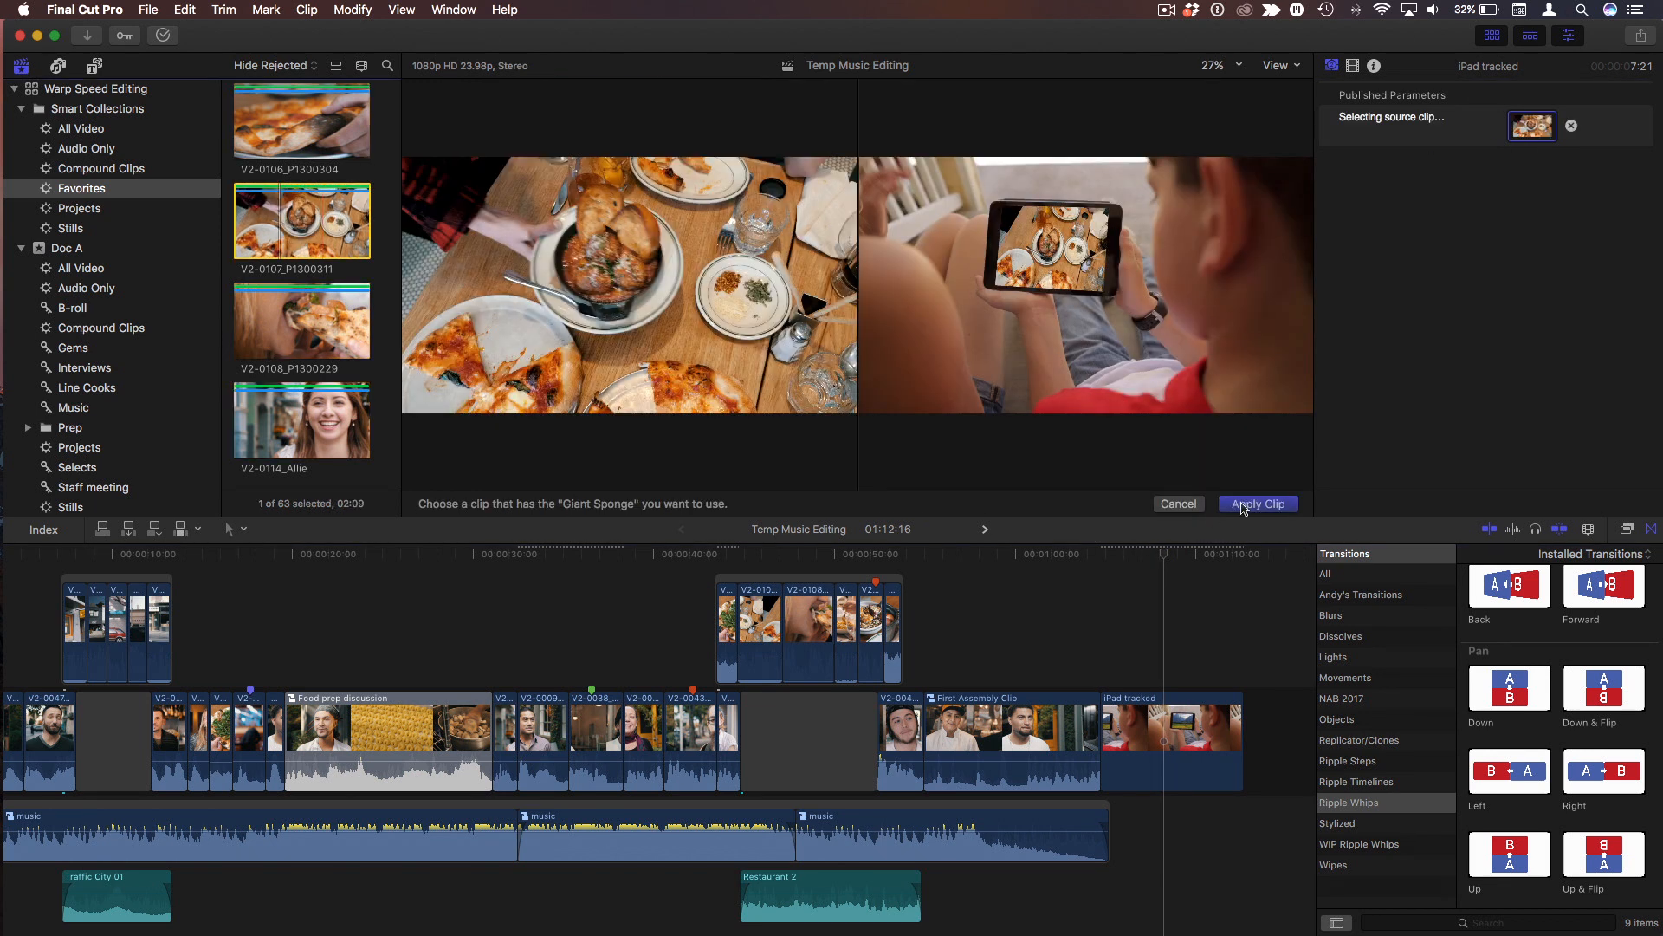
{"action": "left_click", "coordinate": [1258, 502]}
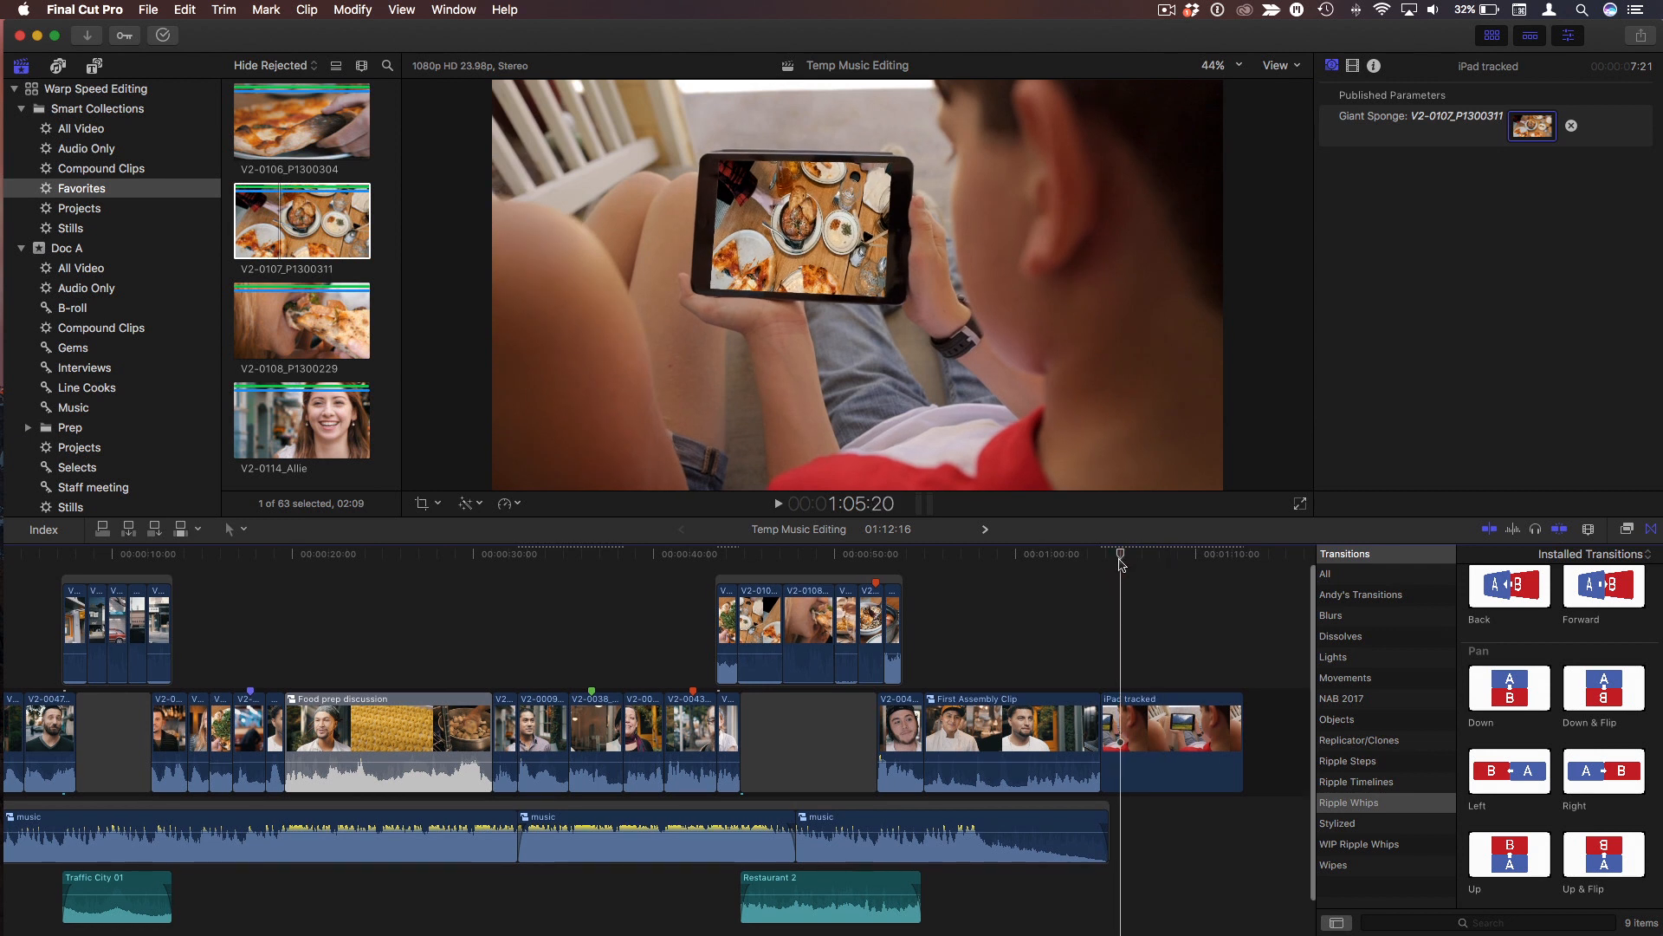
{"action": "left_click", "coordinate": [1154, 553]}
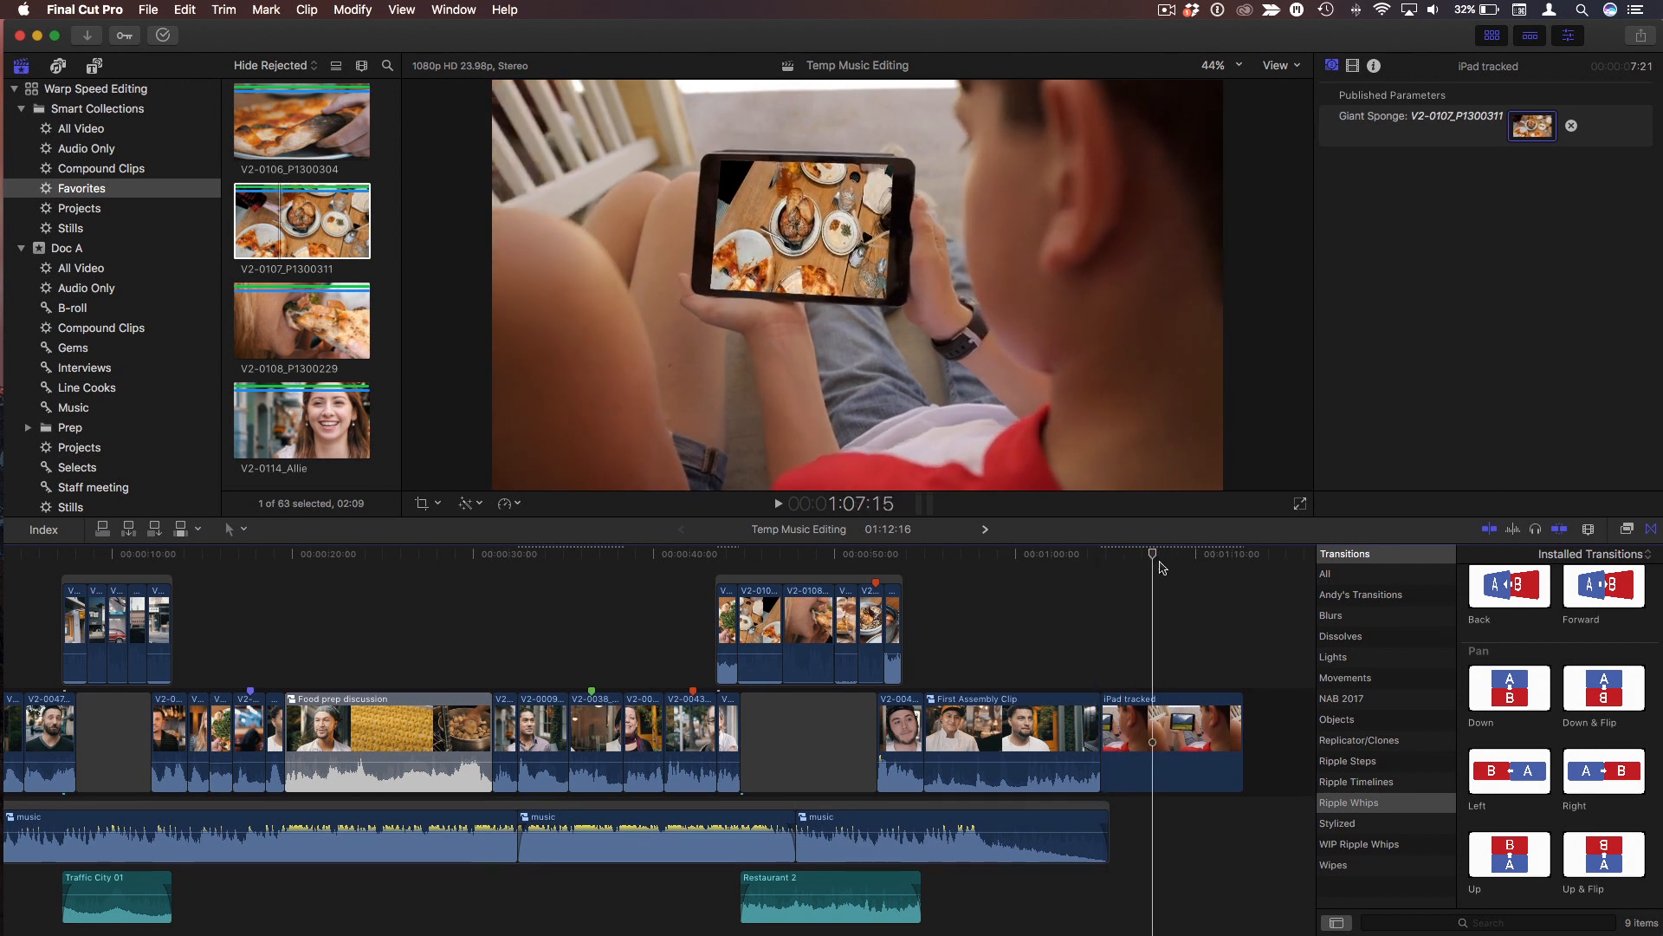